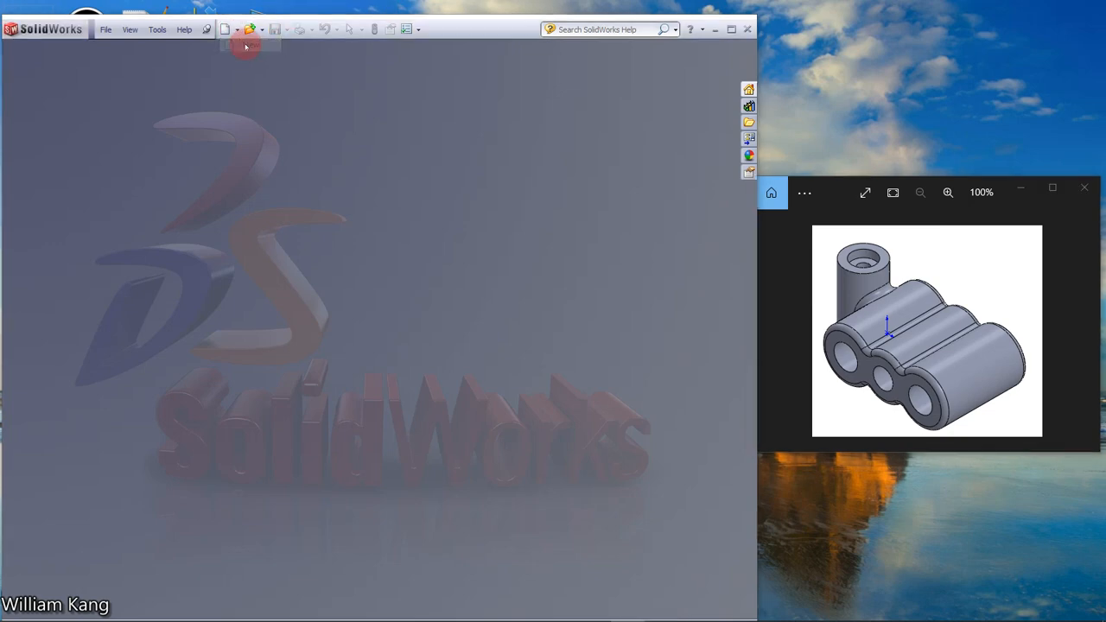
Create a new part document and choose the Right Plane as the sketch reference
left_click(224, 28)
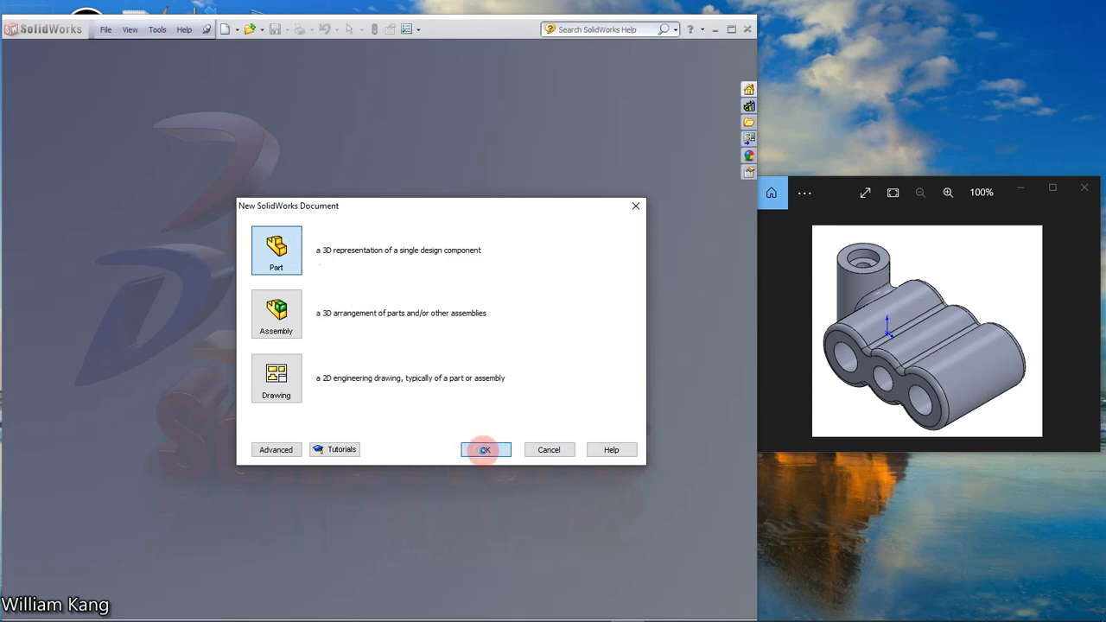
left_click(484, 450)
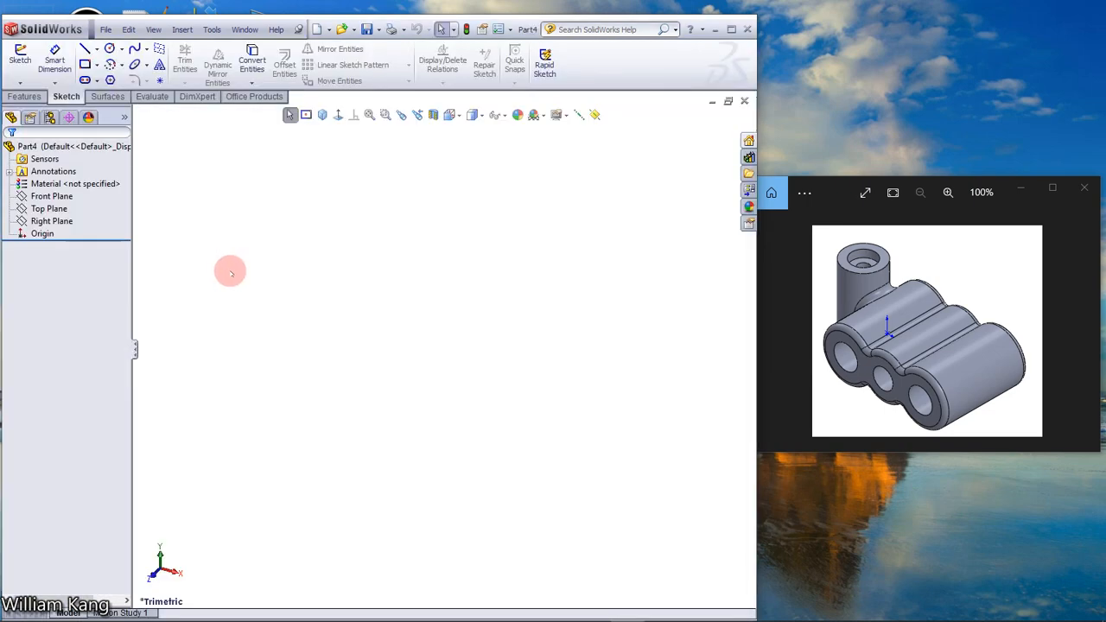
left_click(51, 221)
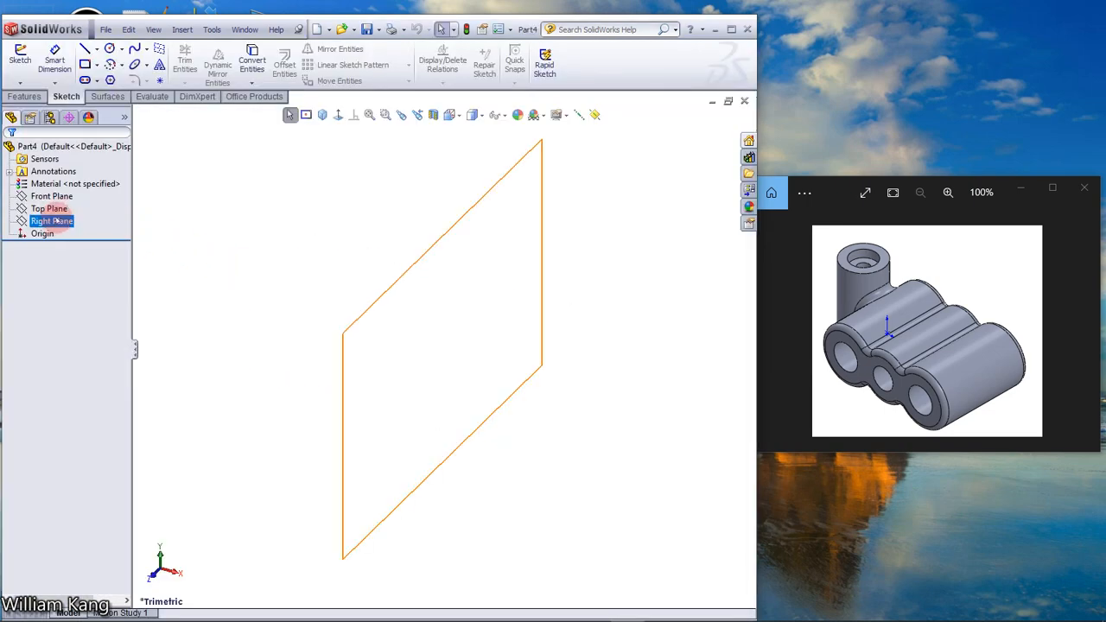
Start a sketch on the plane and draw three circles with their centres in a row
left_click(51, 195)
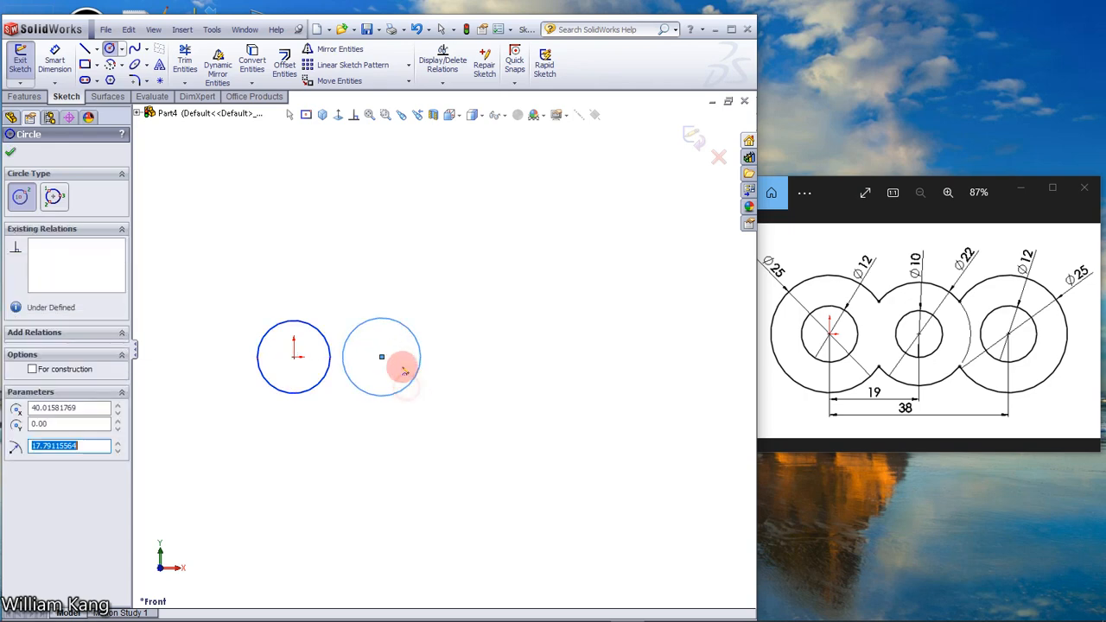
left_click(382, 356)
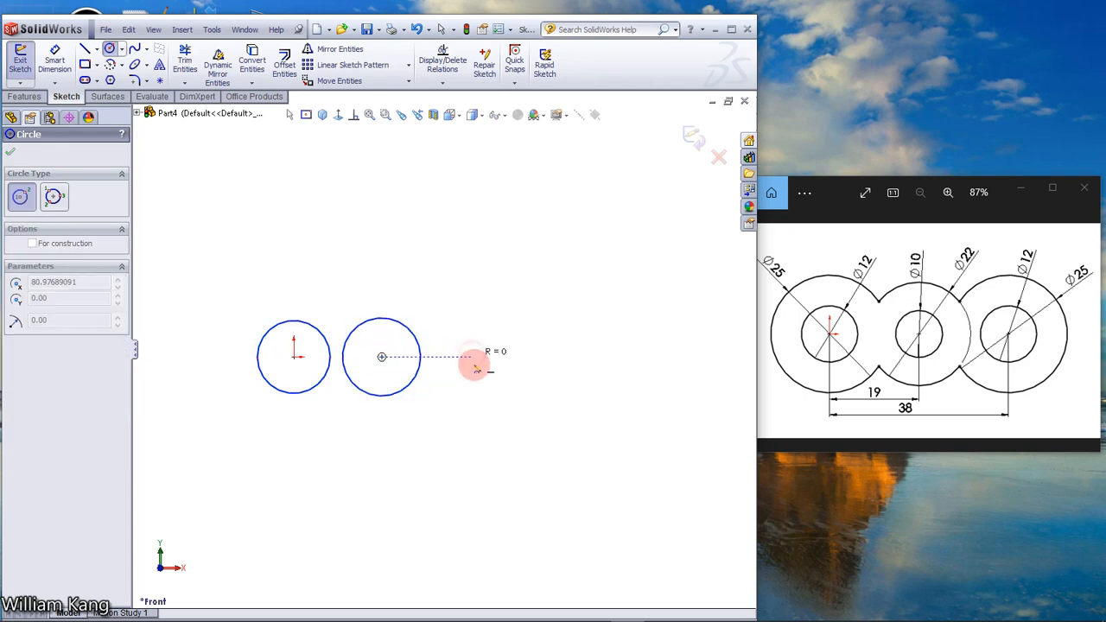
left_click(470, 355)
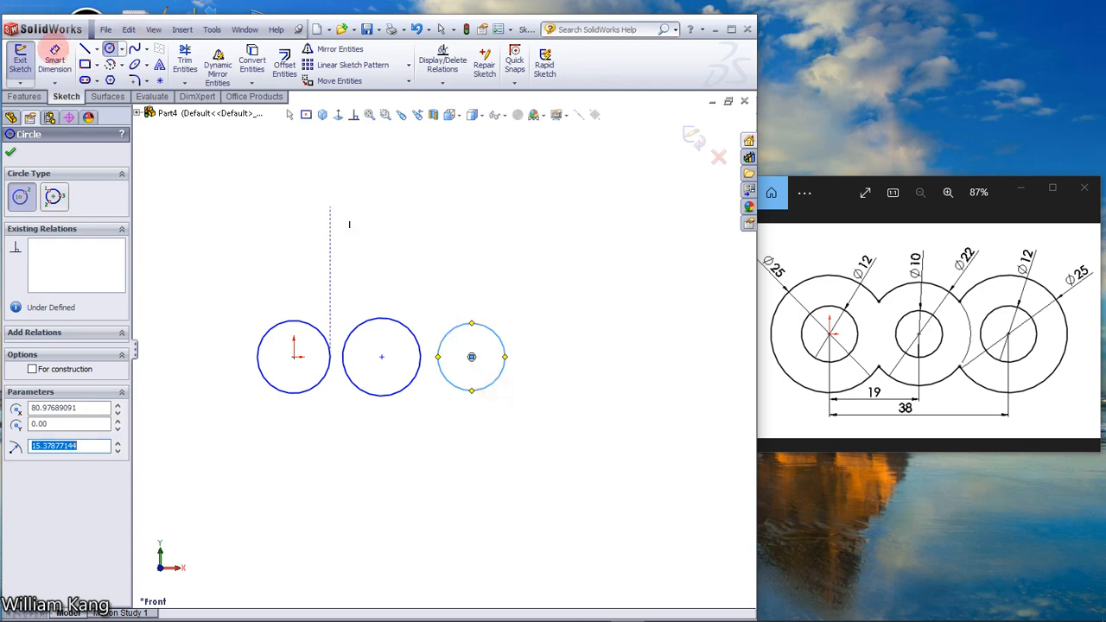
Dimension the three circles to Ø25, Ø22 and Ø25 mm
left_click(10, 152)
type("2")
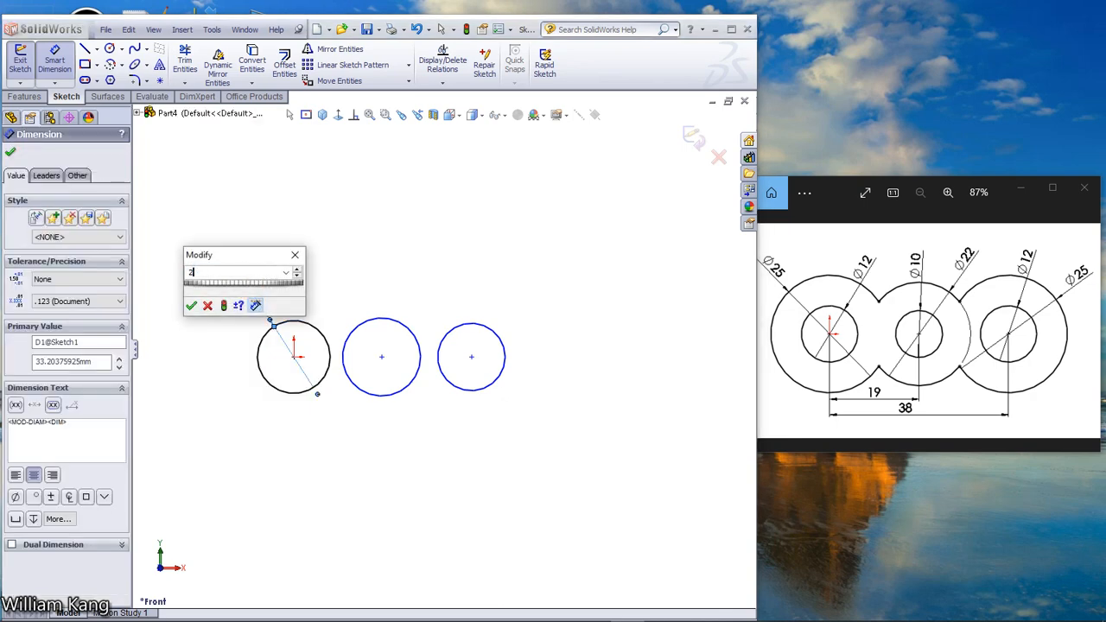
left_click(191, 304)
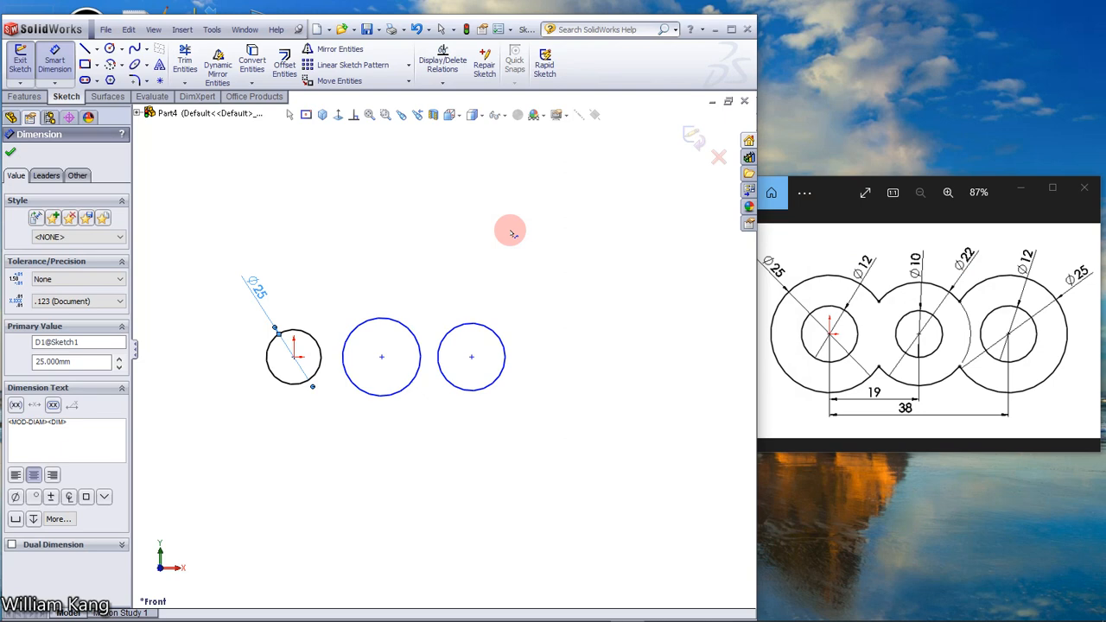
left_click(382, 356)
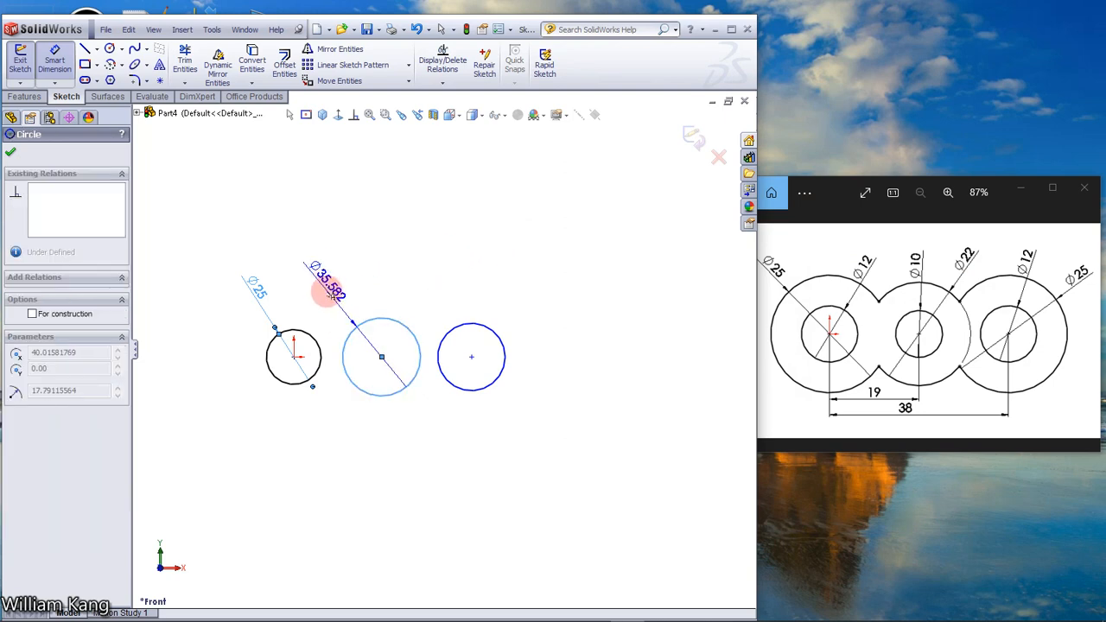
left_click(337, 302)
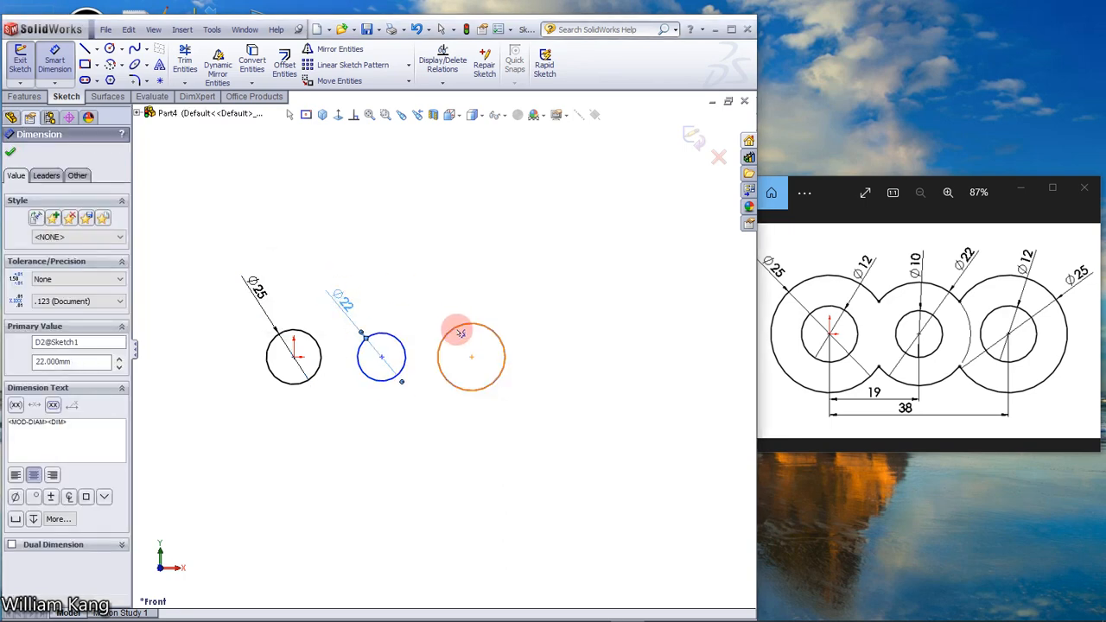
left_click(470, 356)
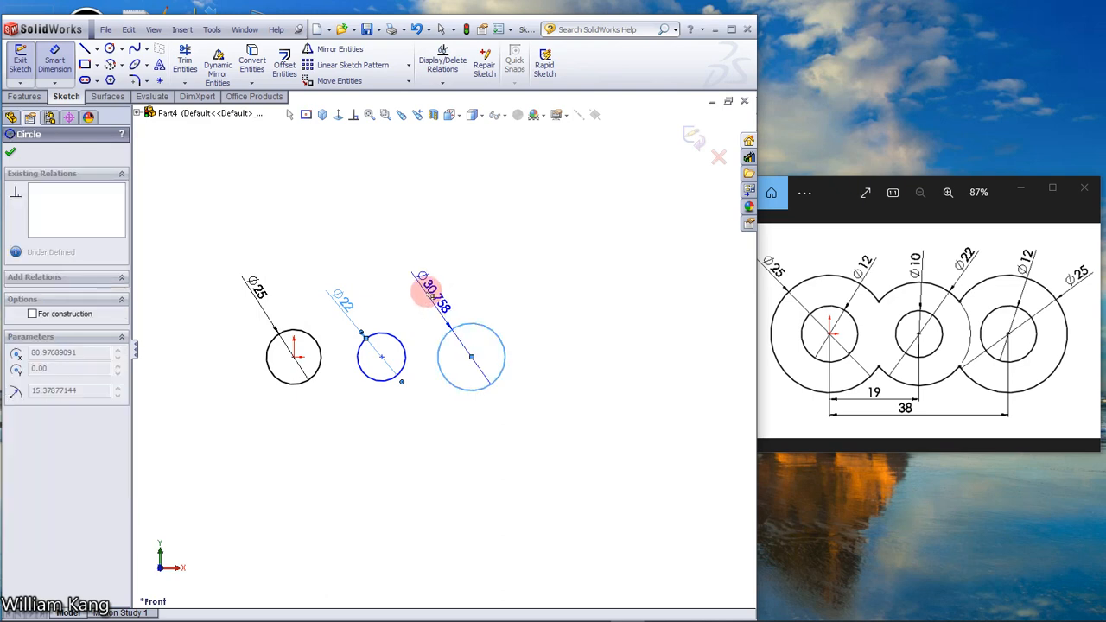
left_click(11, 152)
type("25")
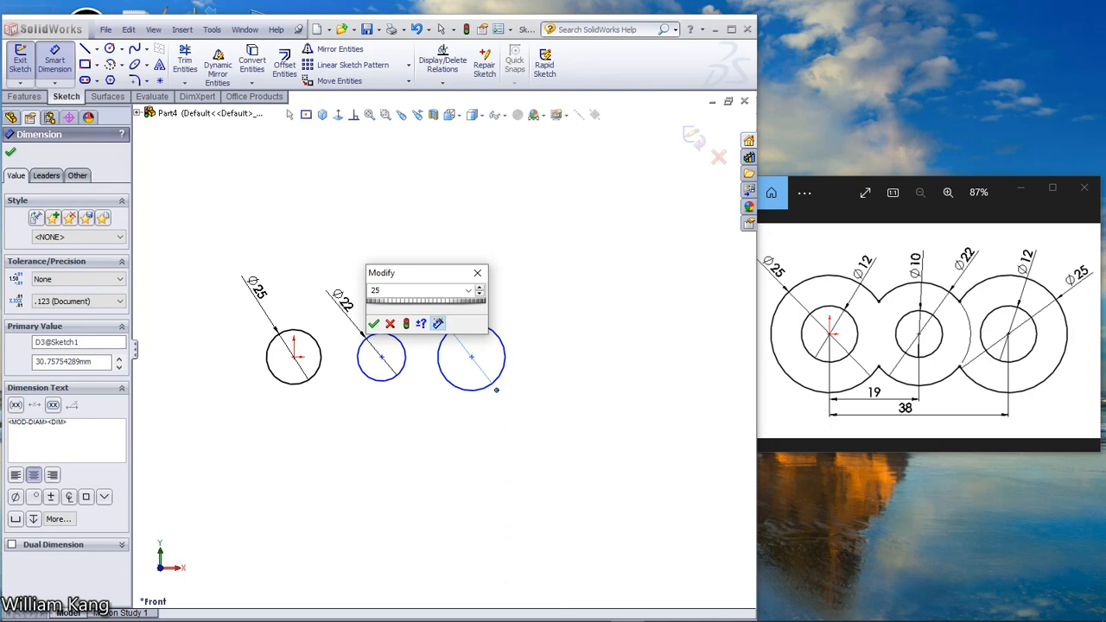
left_click(373, 323)
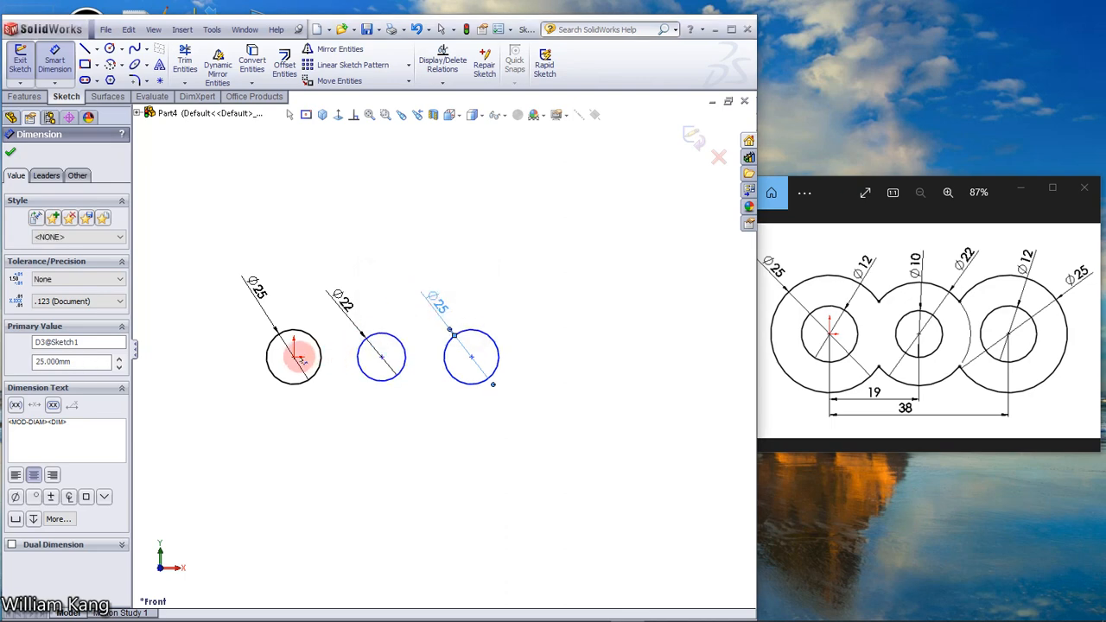
Dimension the distance between the first and middle circle centres
left_click(382, 360)
type("19")
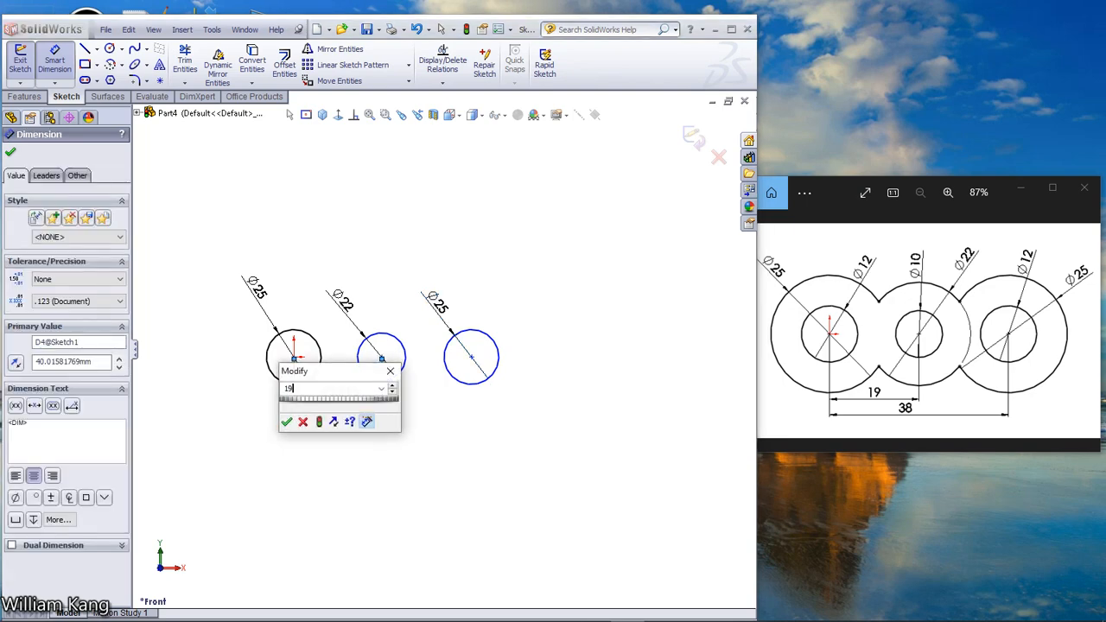
left_click(287, 422)
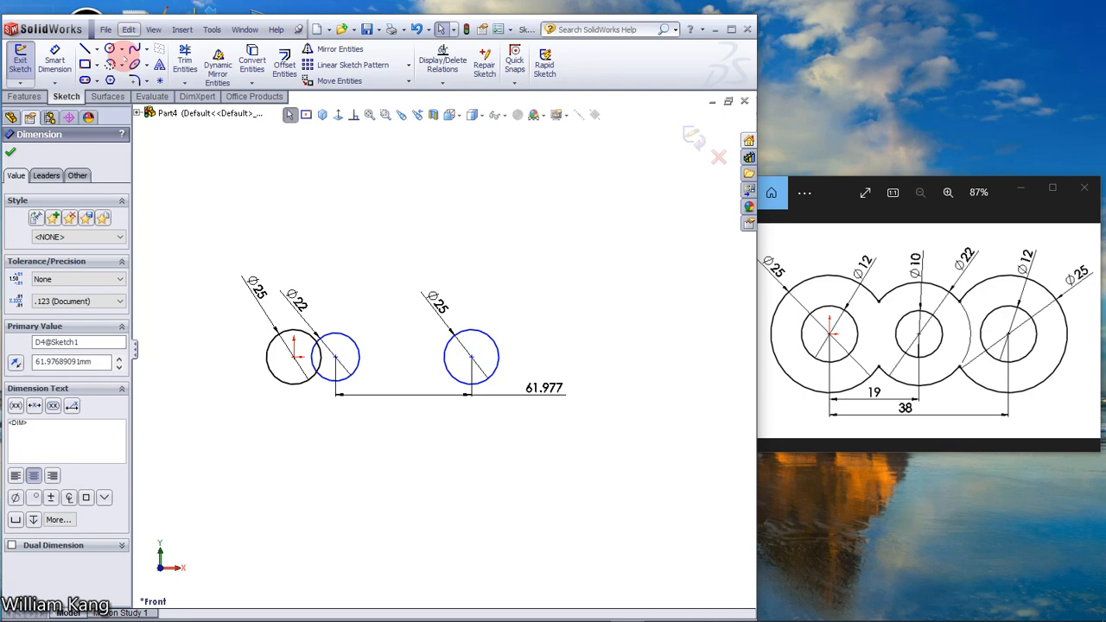
Undo the accidental drag and set 38 mm between the first and third circle centres
left_click(128, 27)
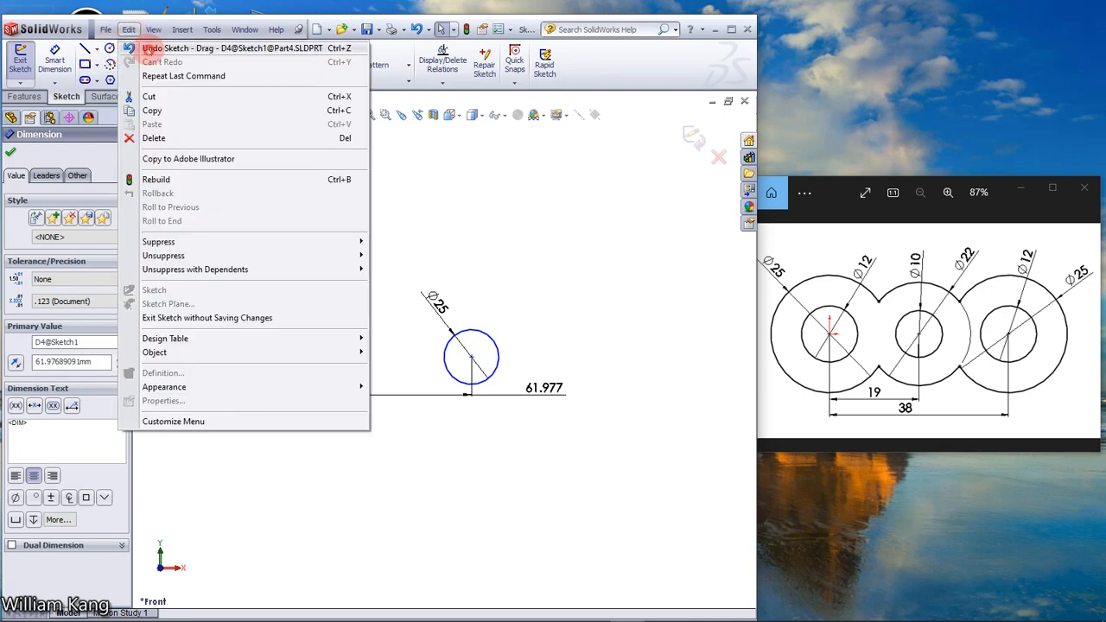
left_click(181, 49)
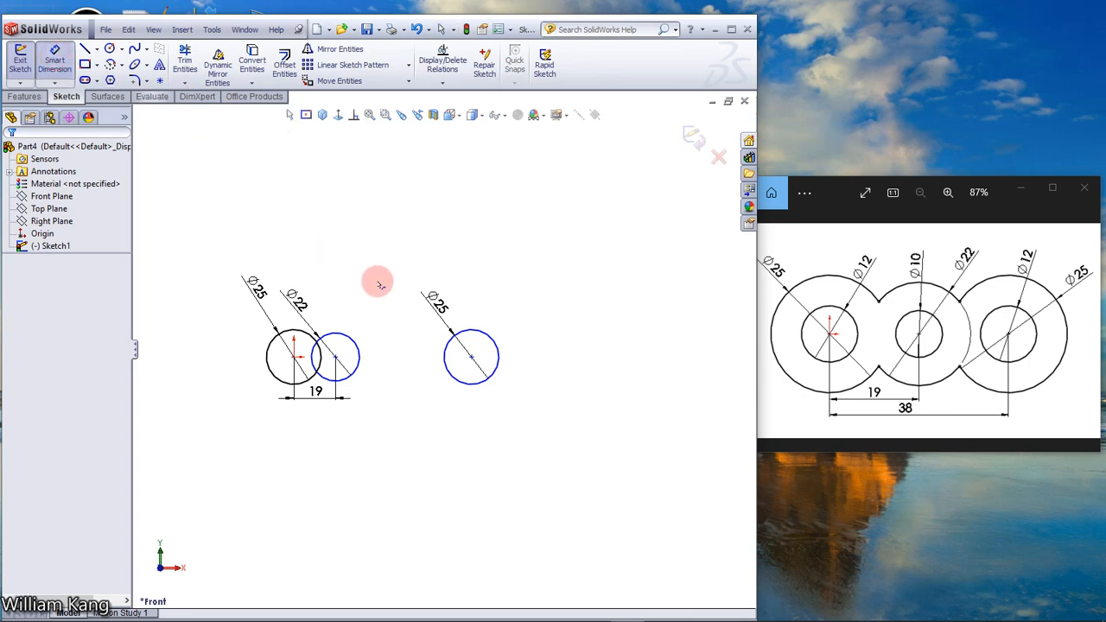
left_click(326, 362)
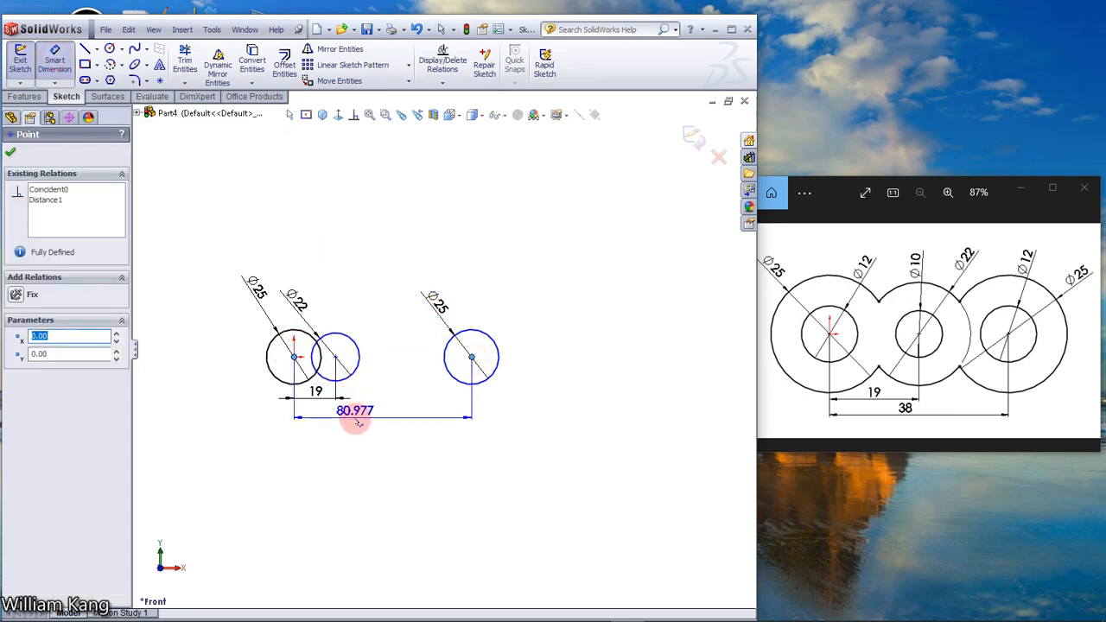
left_click(356, 411)
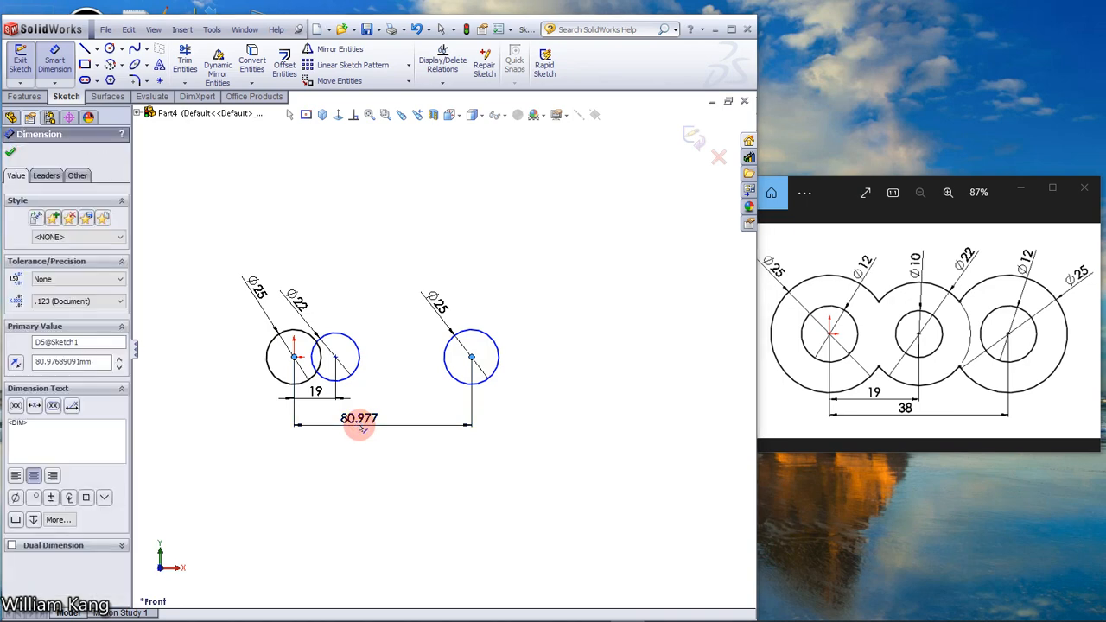
double_click(360, 418)
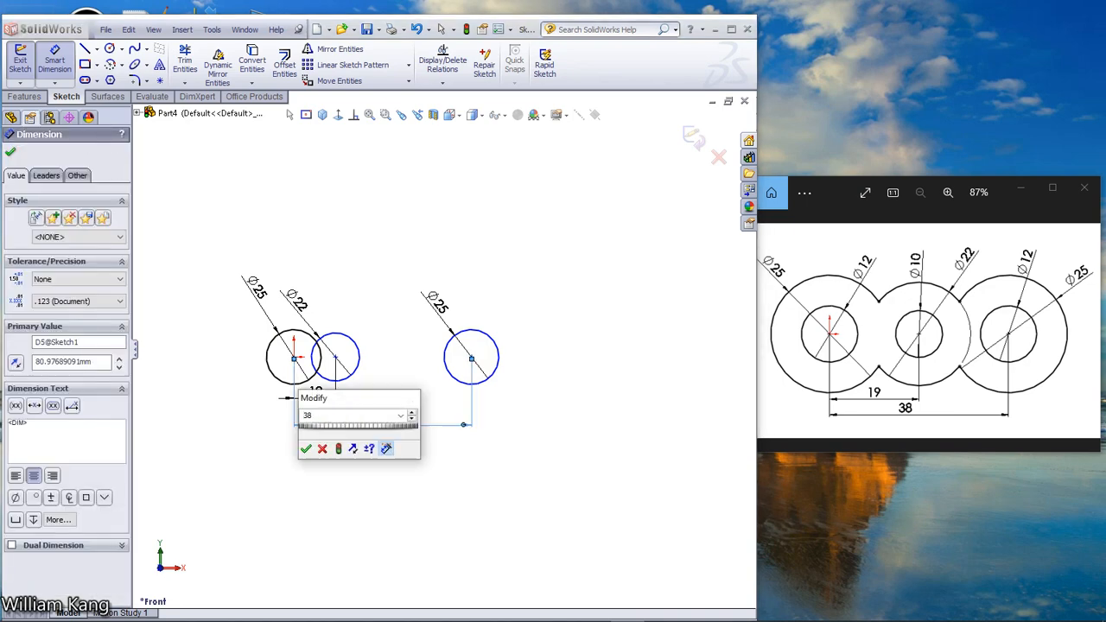
left_click(306, 449)
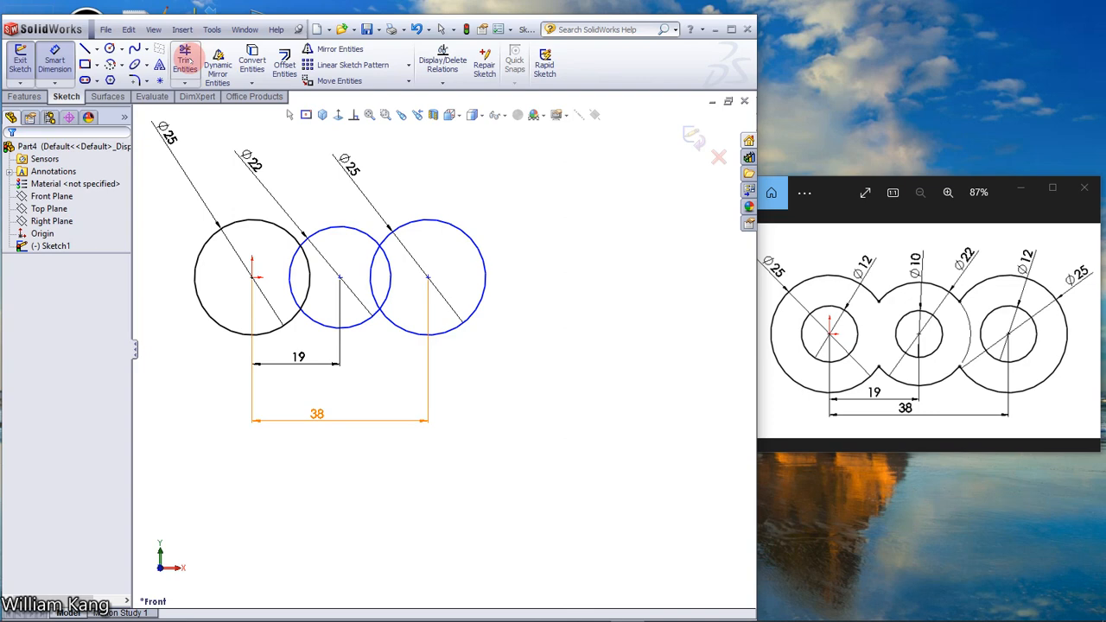
Power-trim the overlapping inner arcs to leave one continuous three-lobed outline
left_click(185, 59)
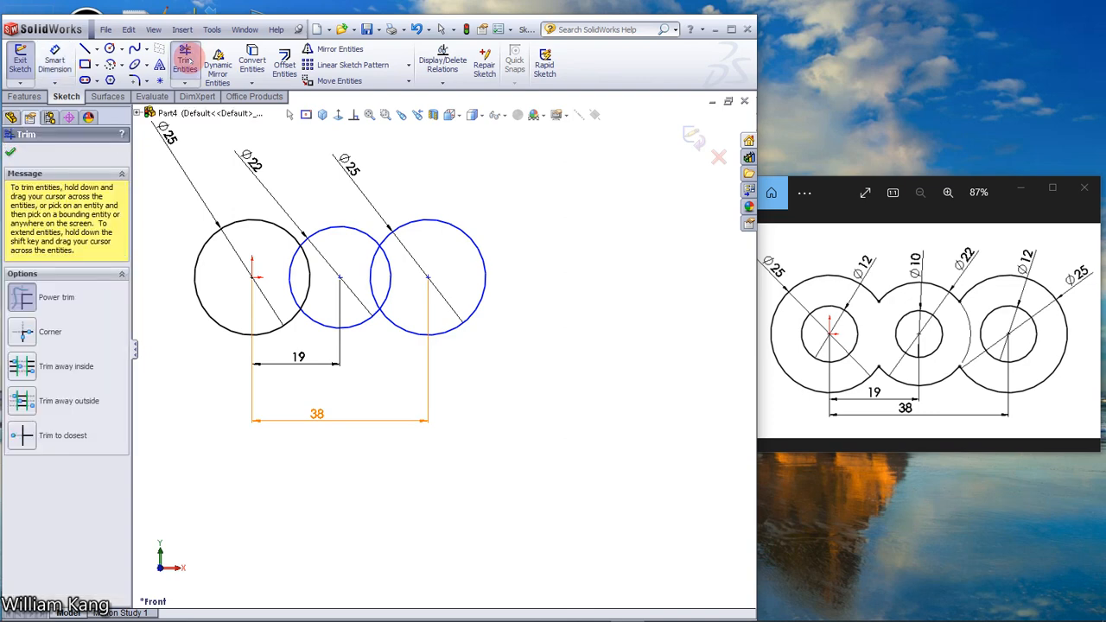
left_click(376, 275)
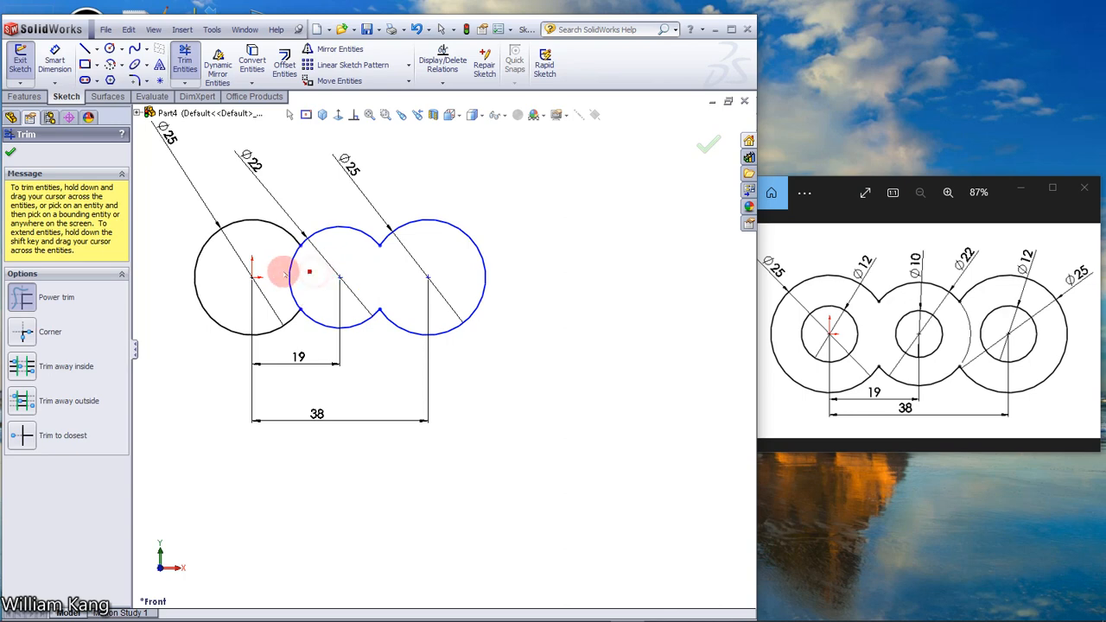
left_click(286, 273)
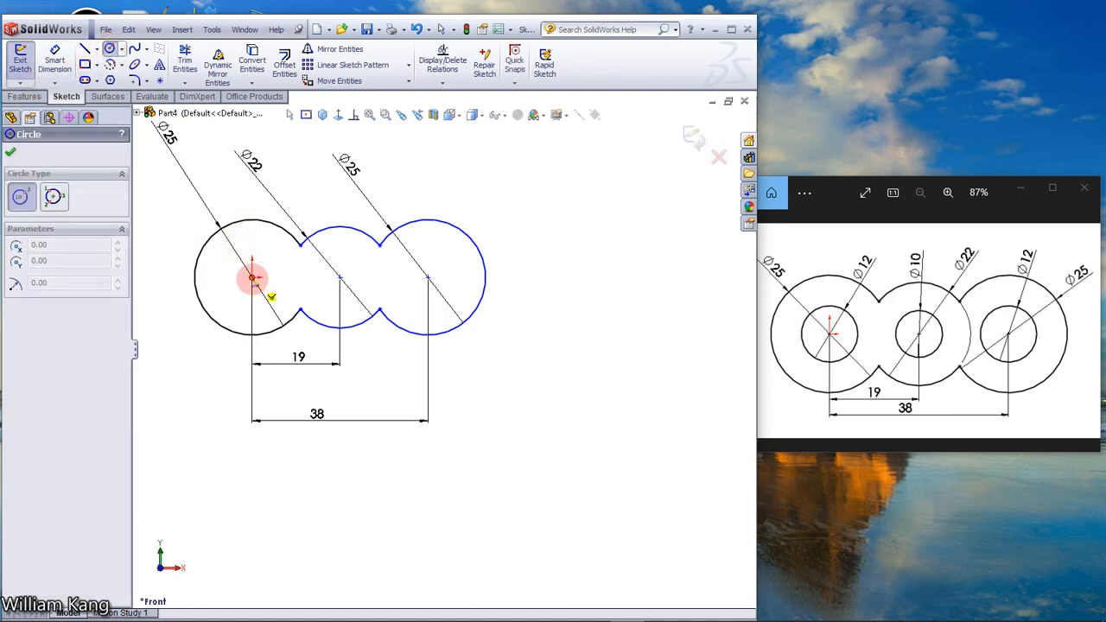
Draw inner hole circles at the lobe centres and size the first hole
left_click(252, 276)
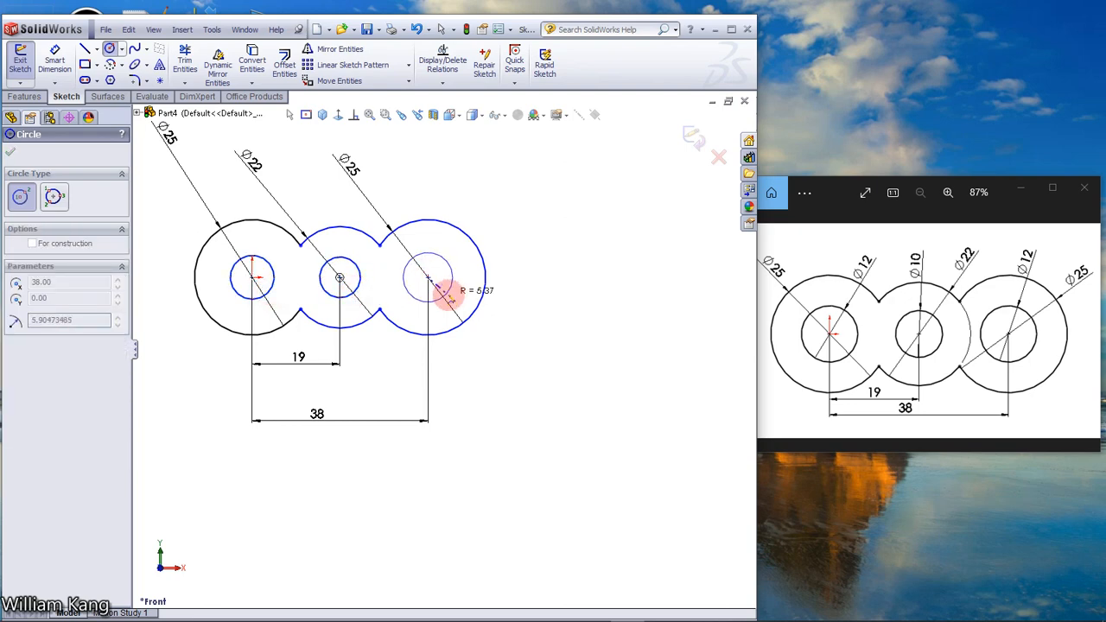
left_click(11, 152)
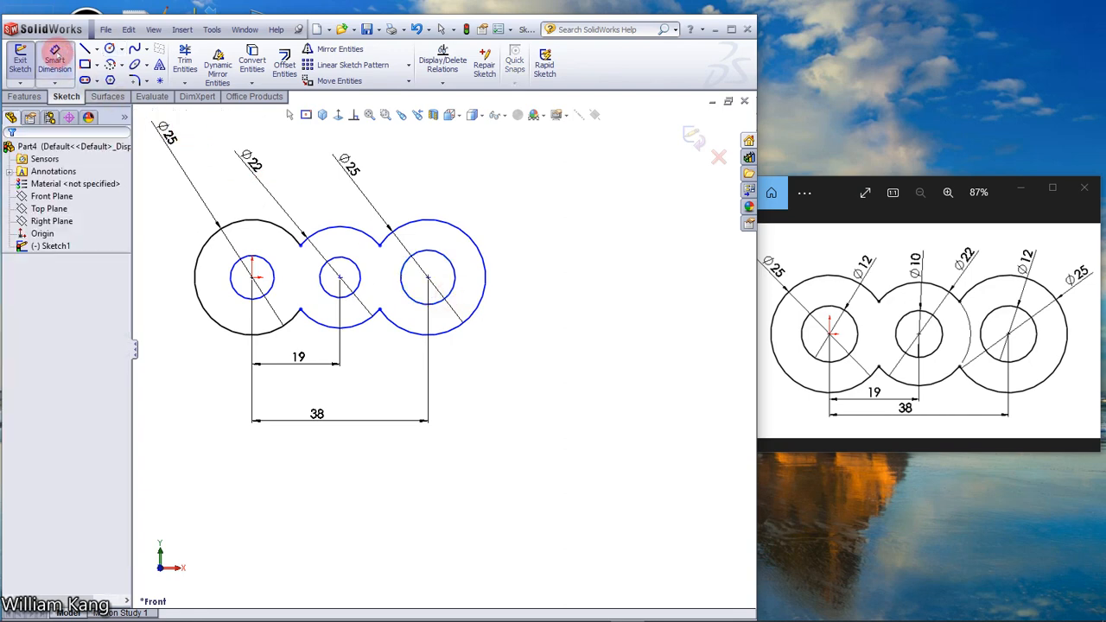
left_click(259, 211)
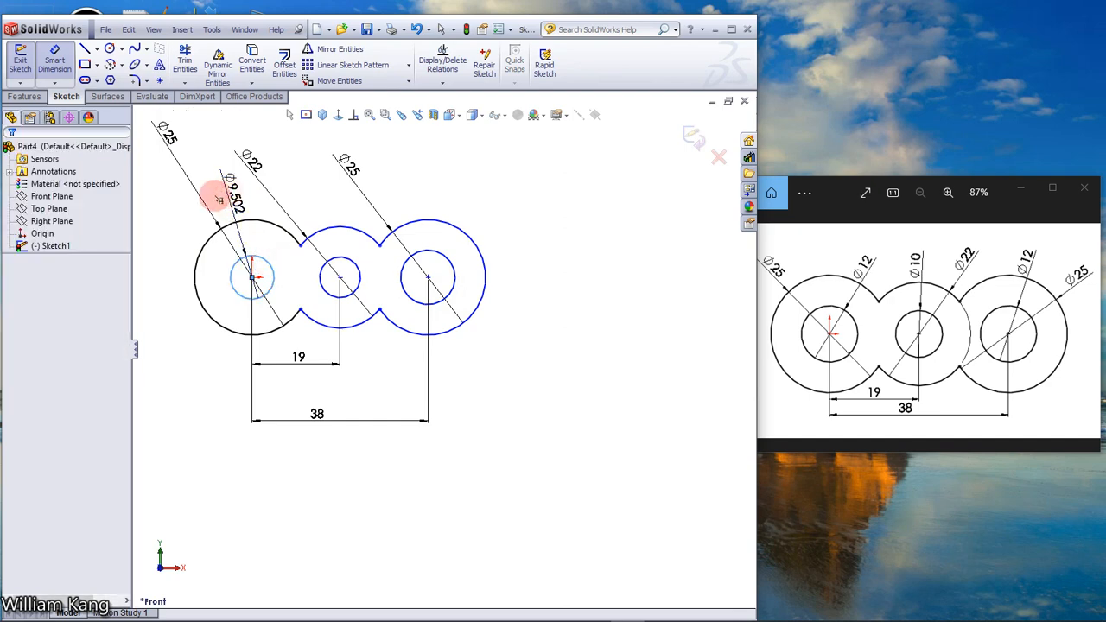
left_click(252, 277)
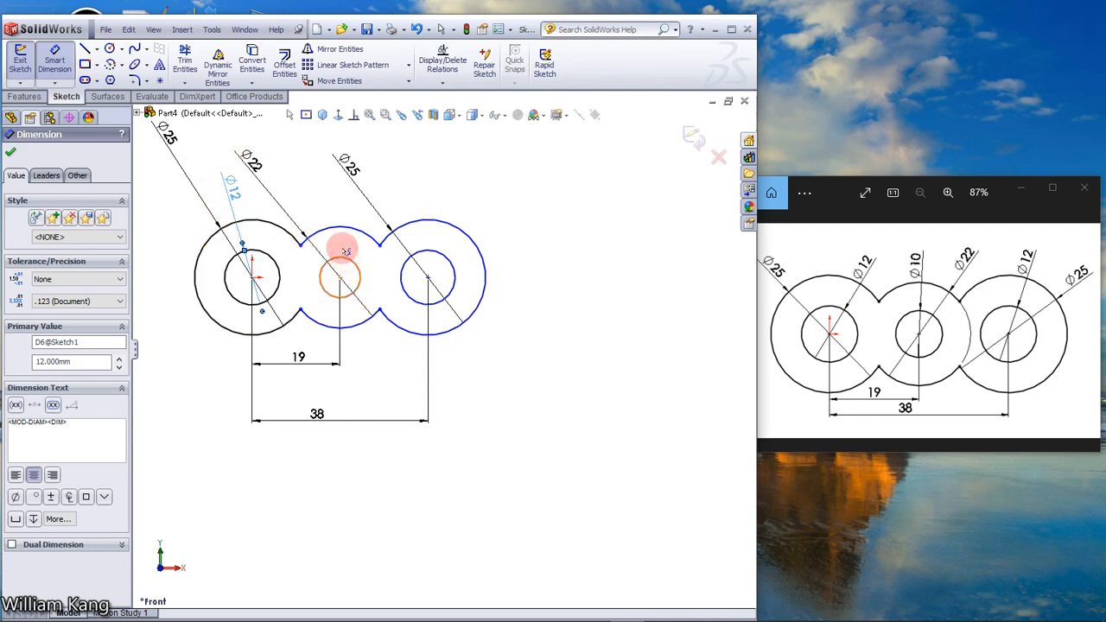
Dimension the middle hole at Ø10 mm to match the reference drawing
left_click(339, 276)
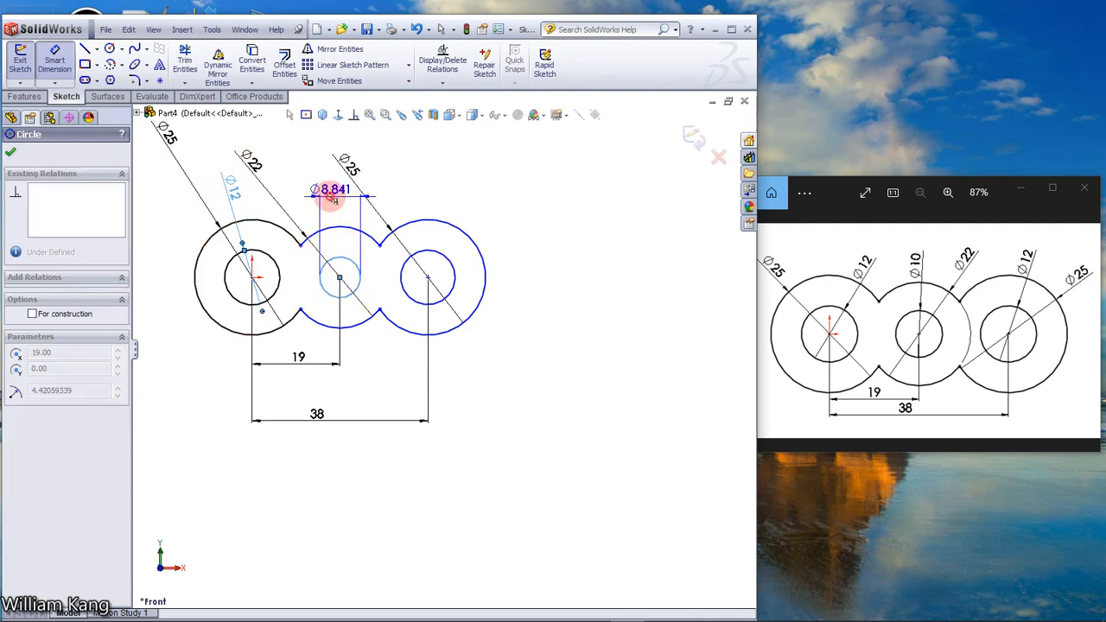
left_click(339, 198)
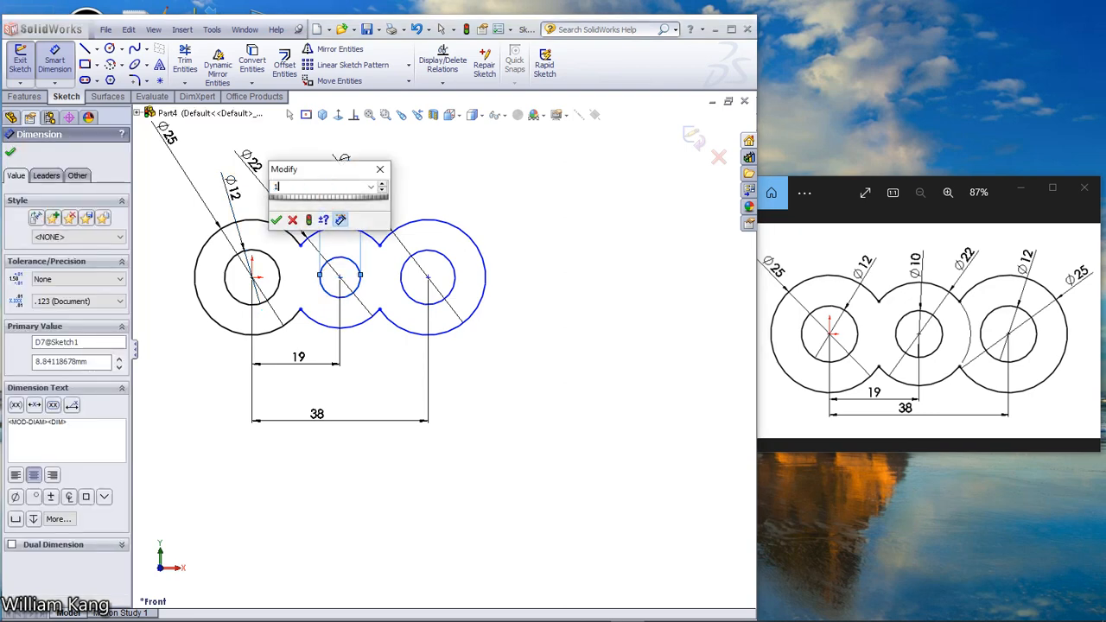
left_click(277, 219)
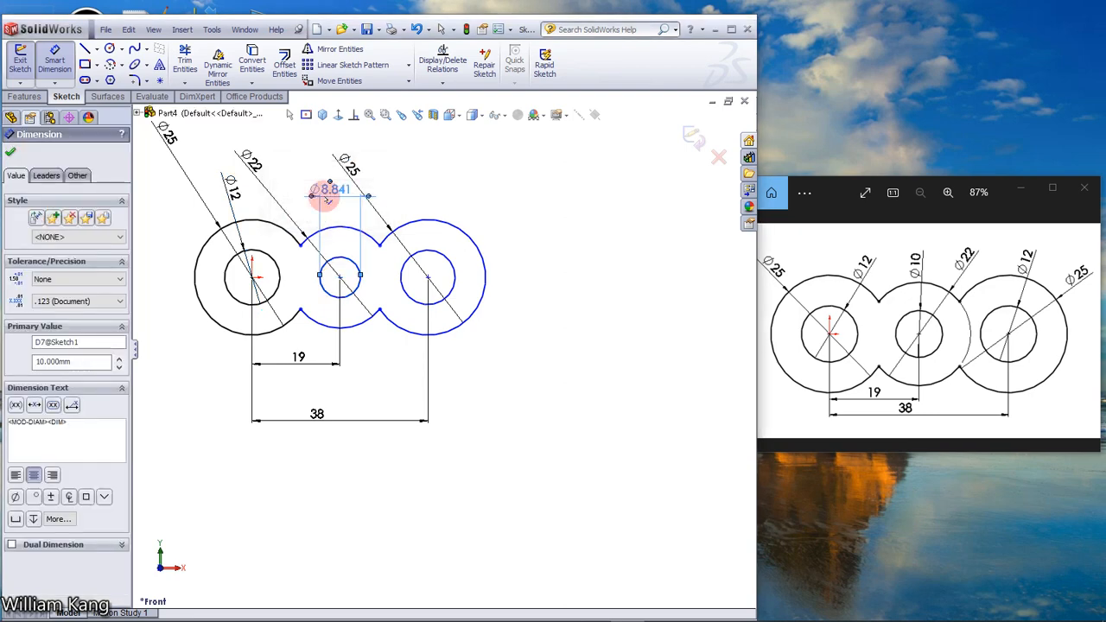
left_click(449, 263)
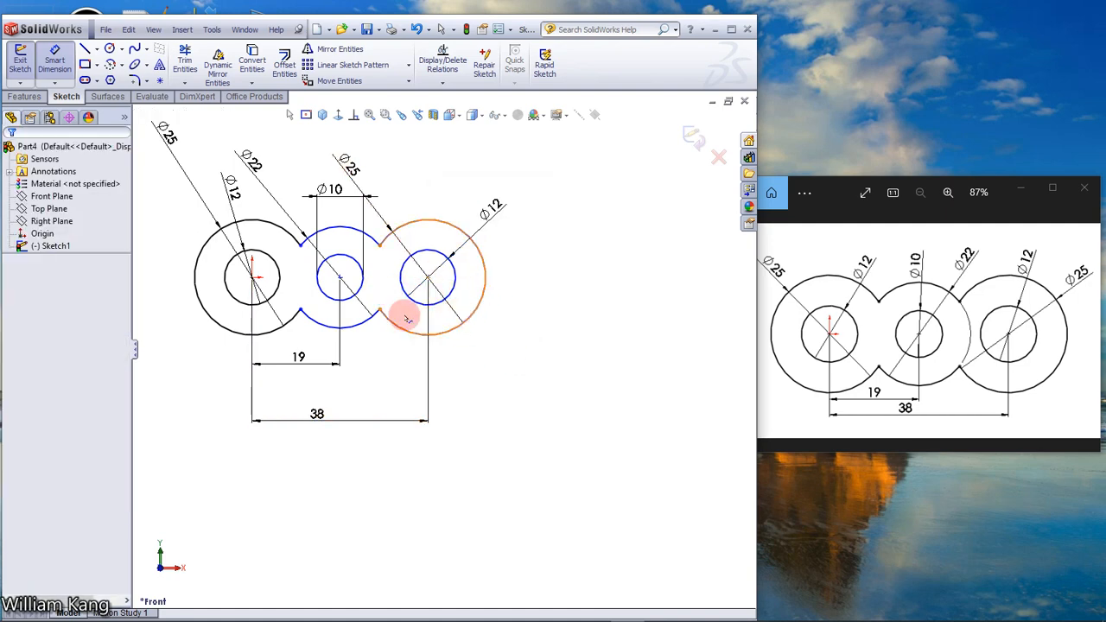
Add a Horizontal relation to the three circle centre points to fully define the sketch
left_click(352, 114)
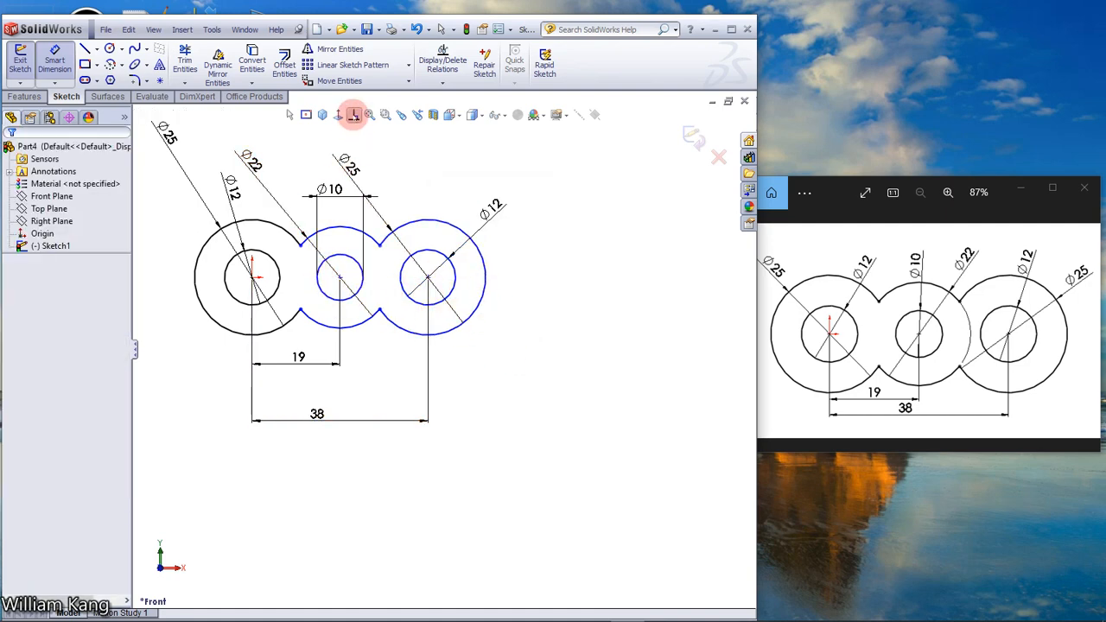
left_click(352, 114)
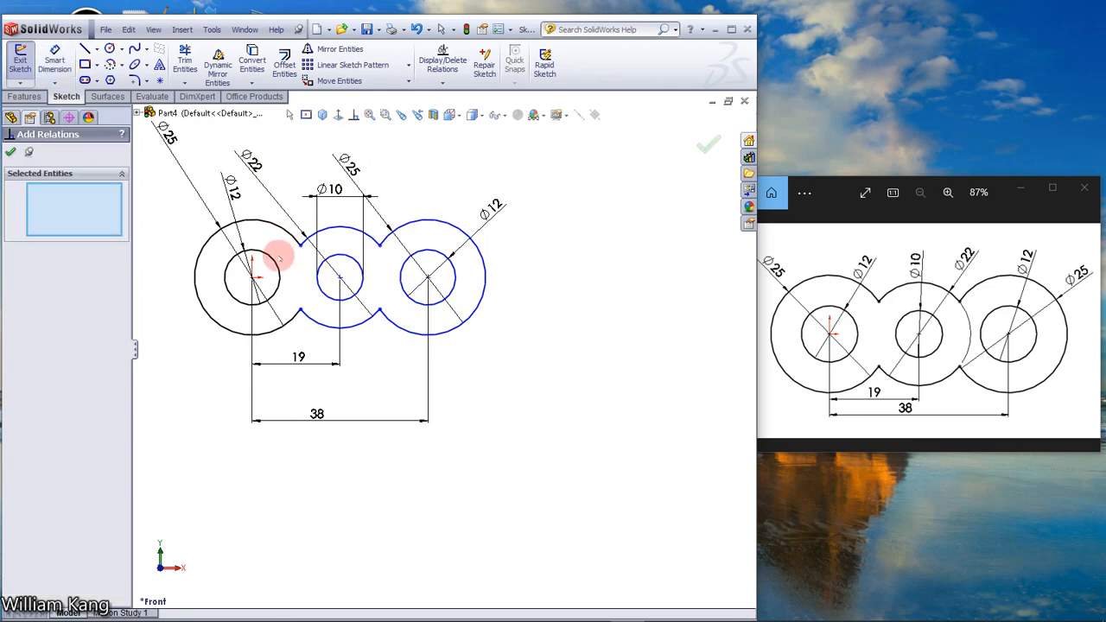
left_click(339, 278)
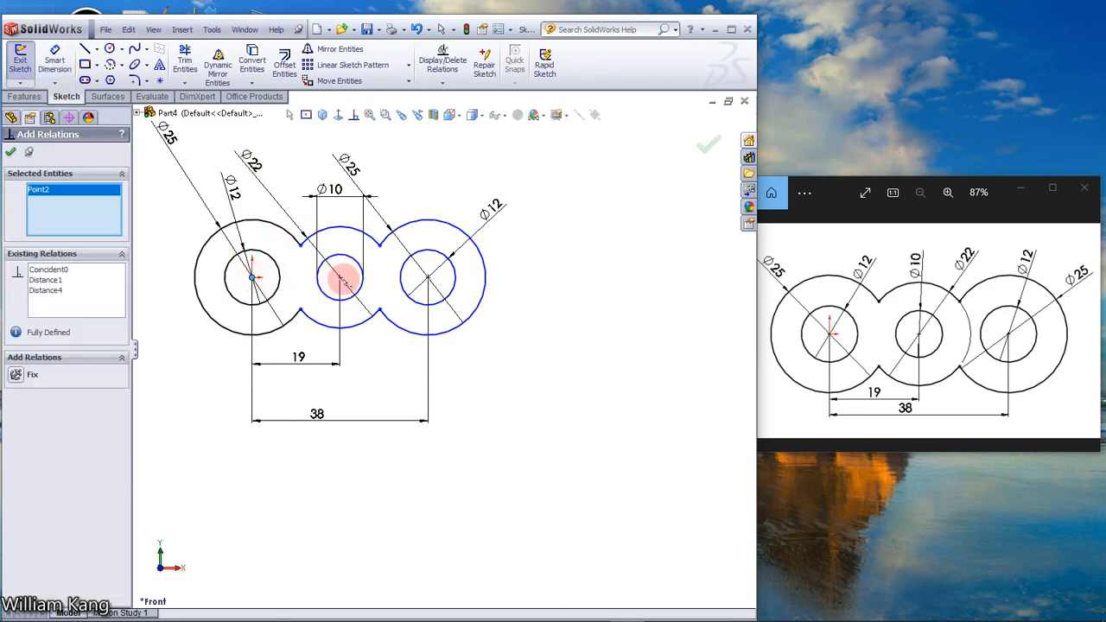
left_click(429, 277)
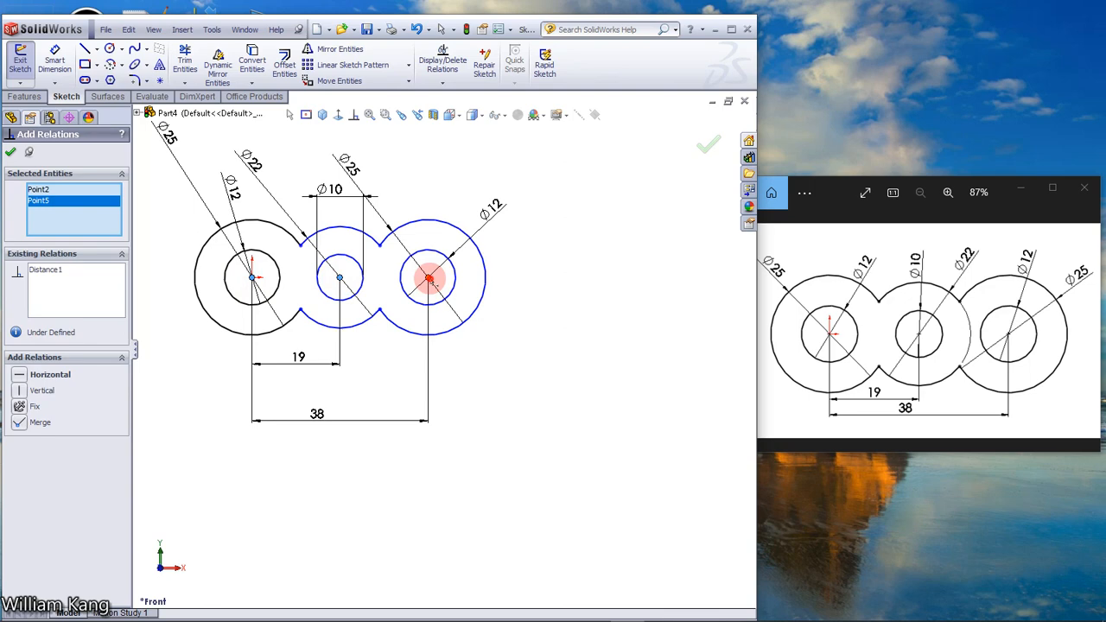
left_click(429, 276)
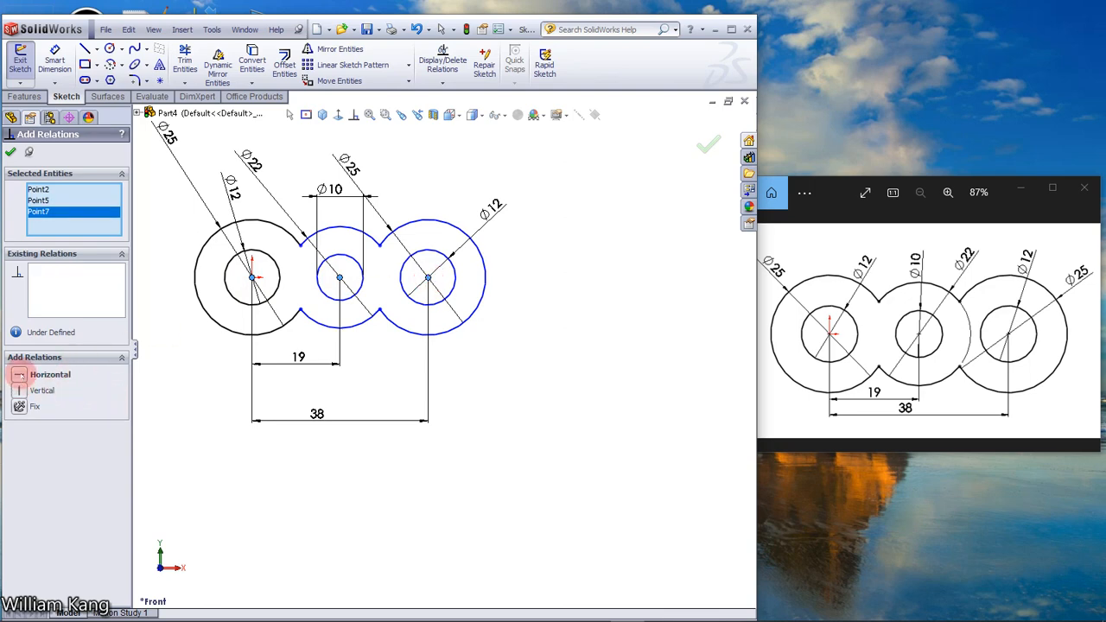
left_click(48, 373)
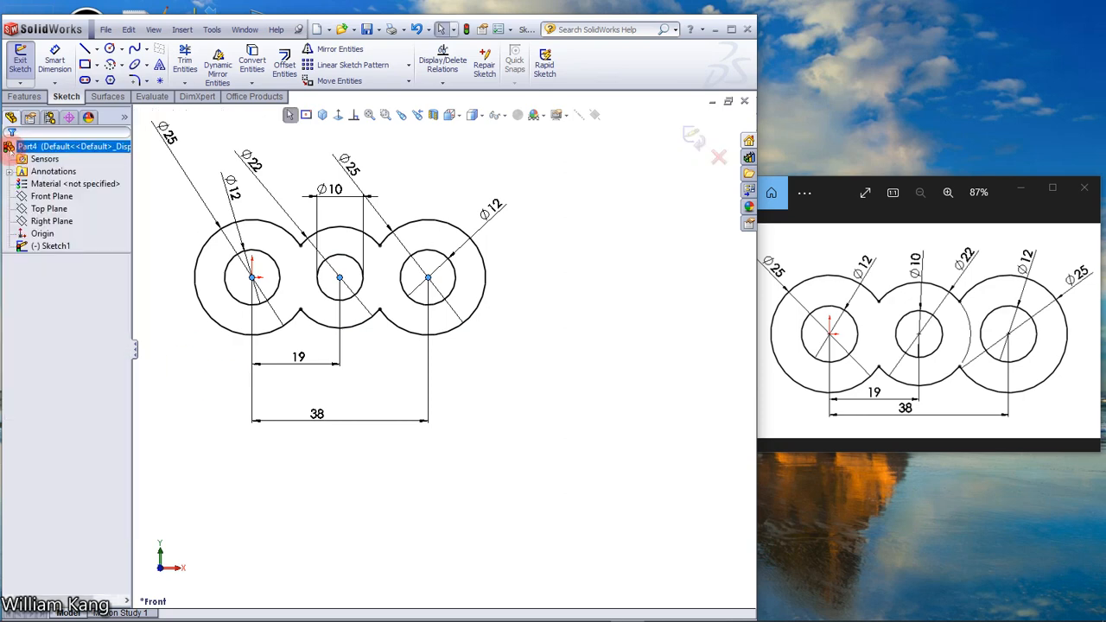
left_click(551, 326)
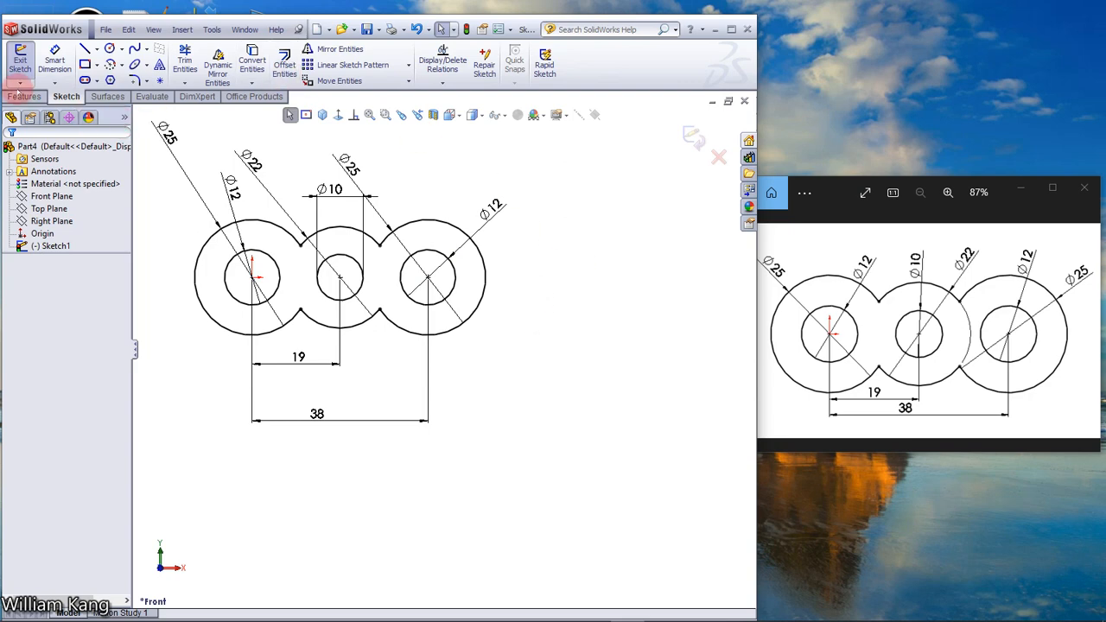
Extrude the three-lobed sketch into a solid block with three through-holes
left_click(24, 97)
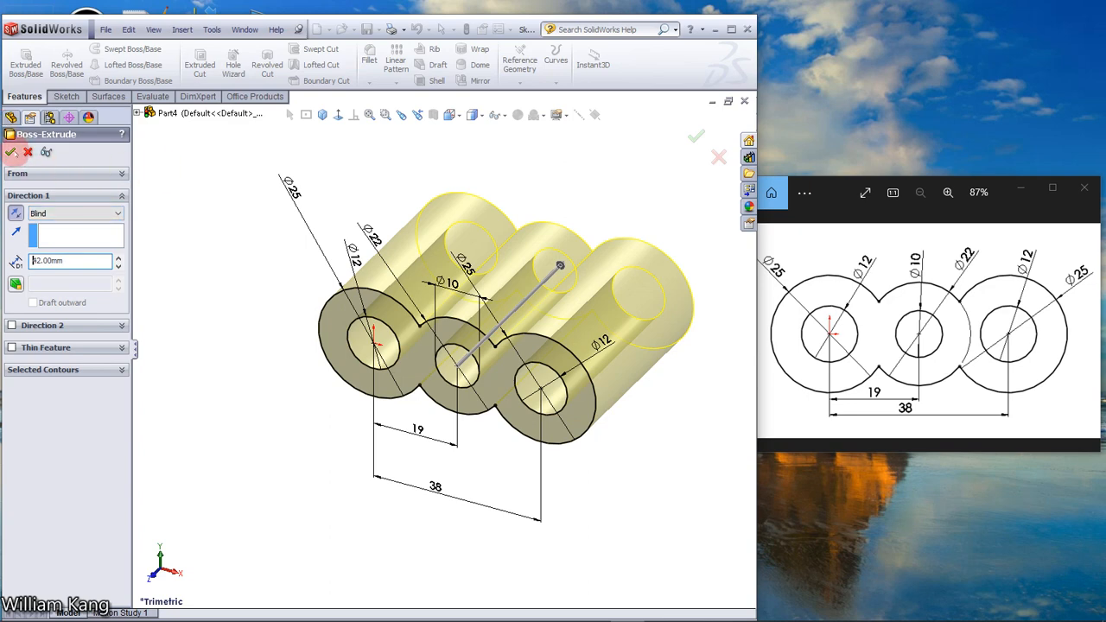
left_click(696, 135)
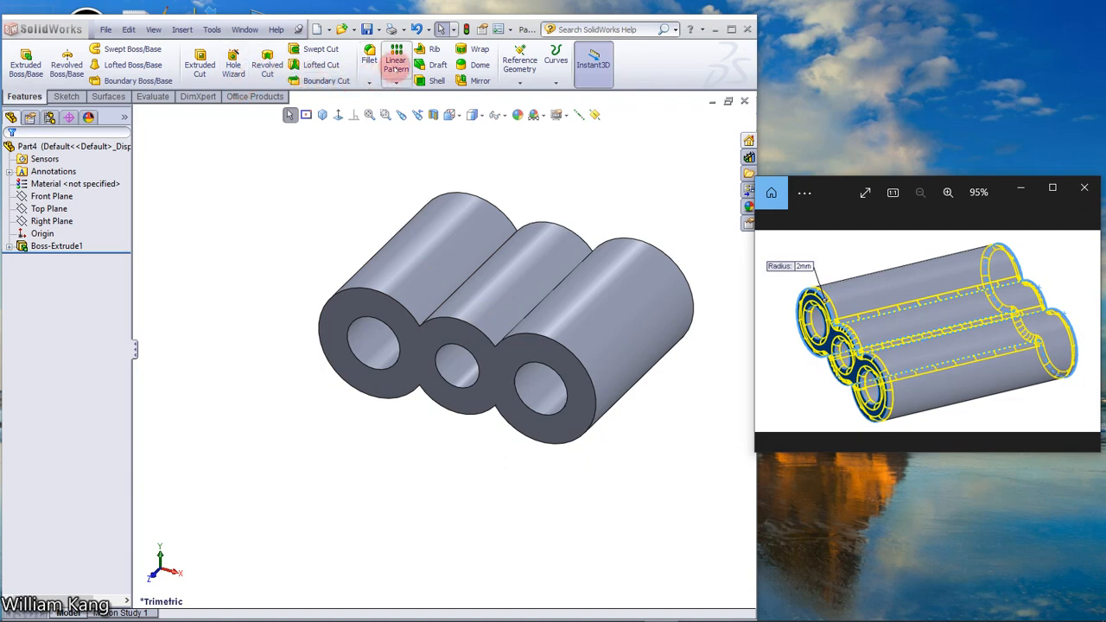
Start a 1 mm fillet and select the block's front and back edges
left_click(370, 60)
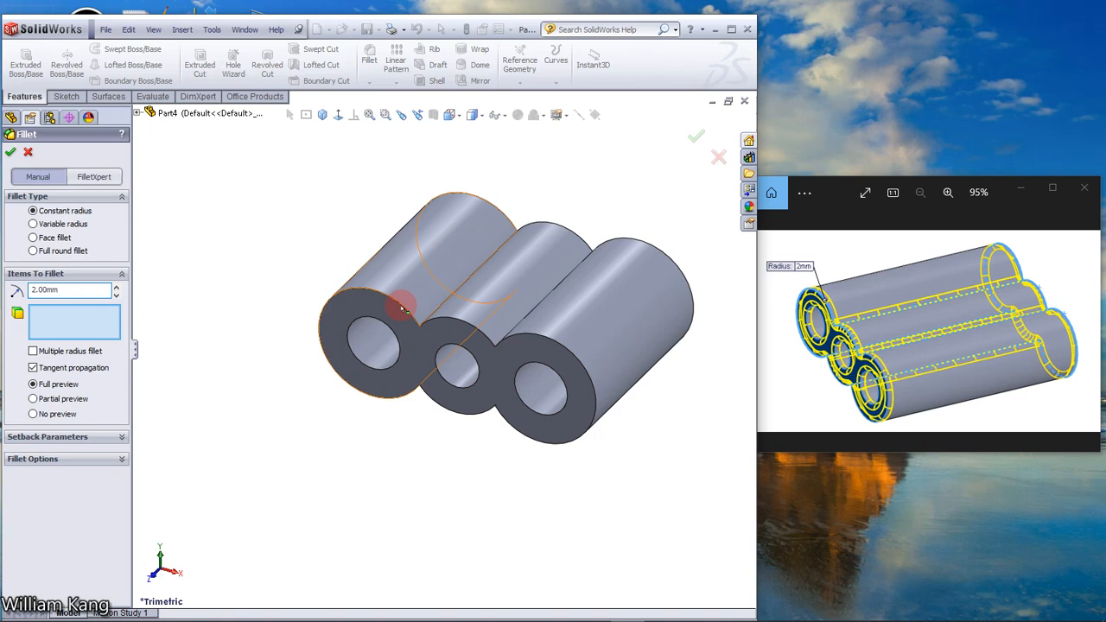
left_click(401, 307)
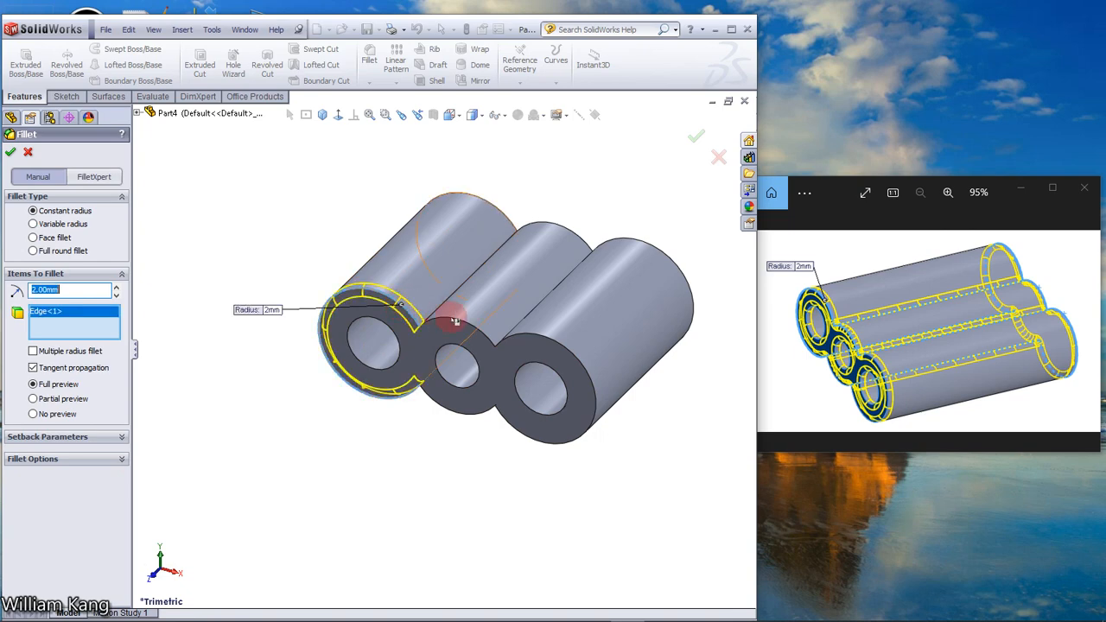
left_click(556, 345)
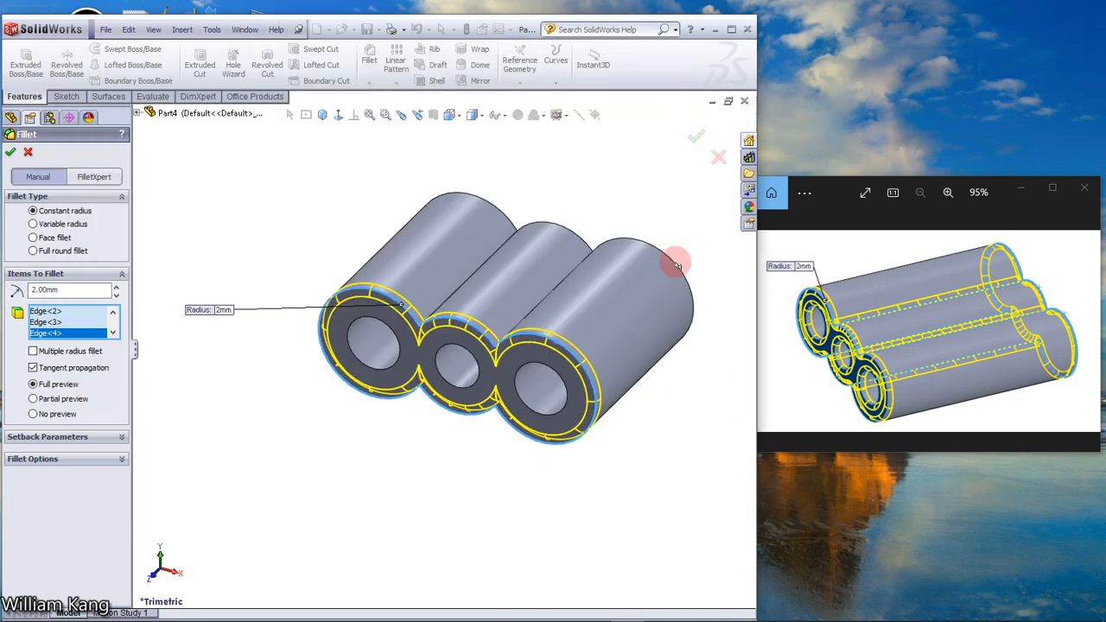
mouse_move(664, 253)
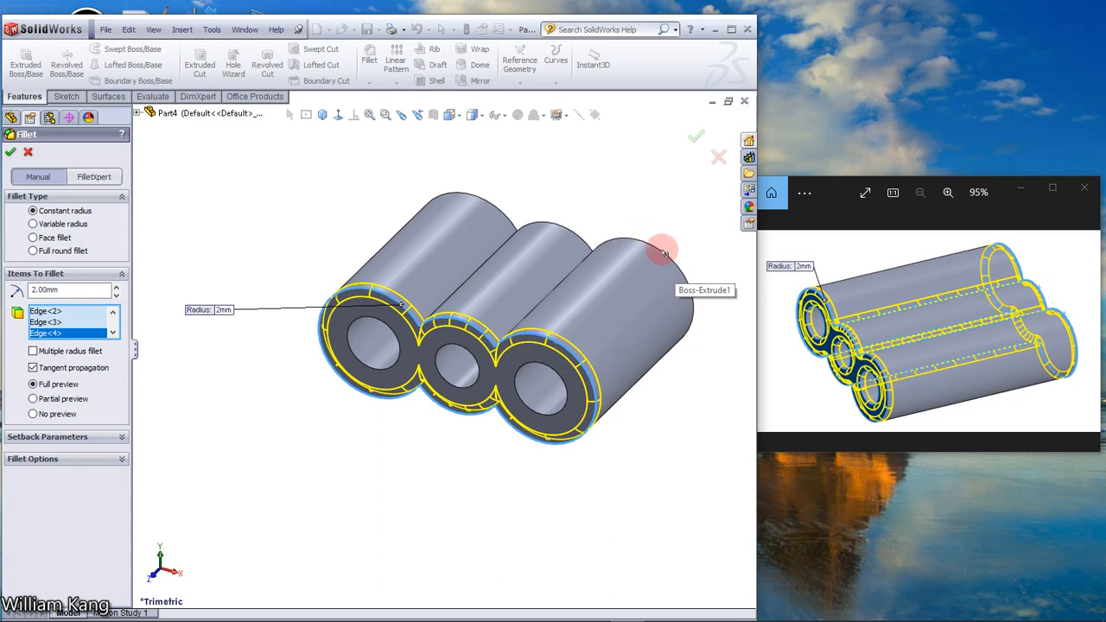
mouse_move(278, 173)
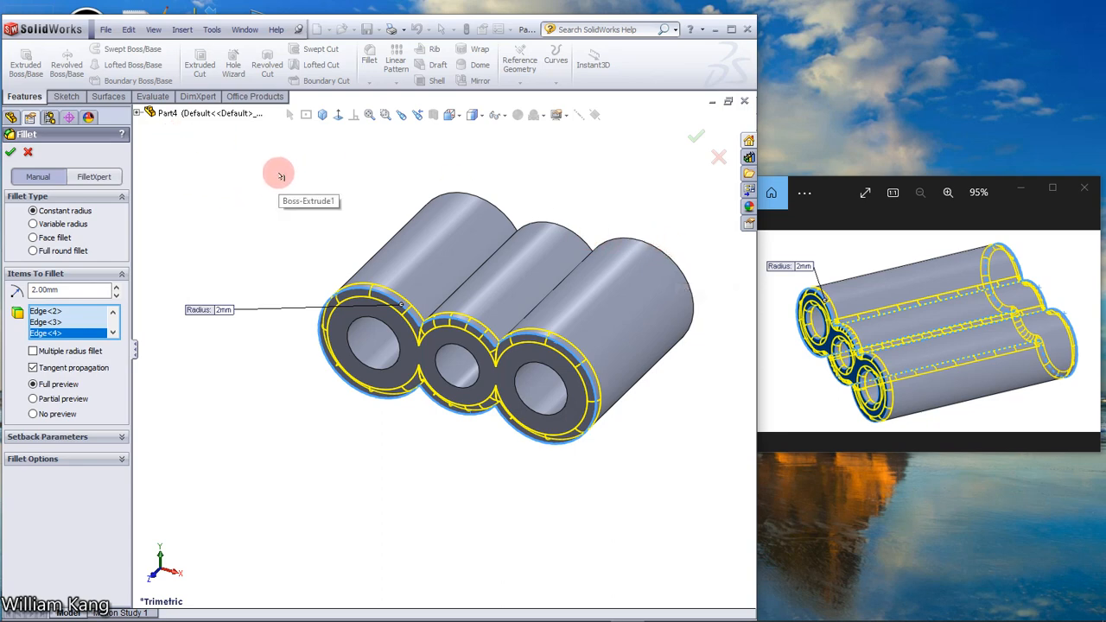
mouse_move(497, 208)
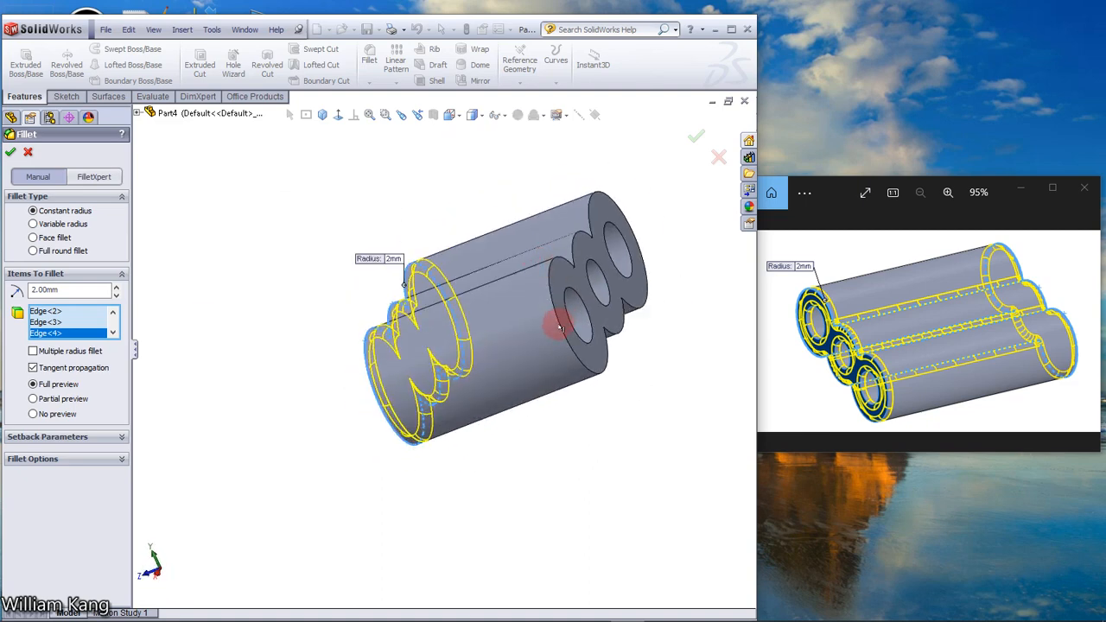
left_click(613, 245)
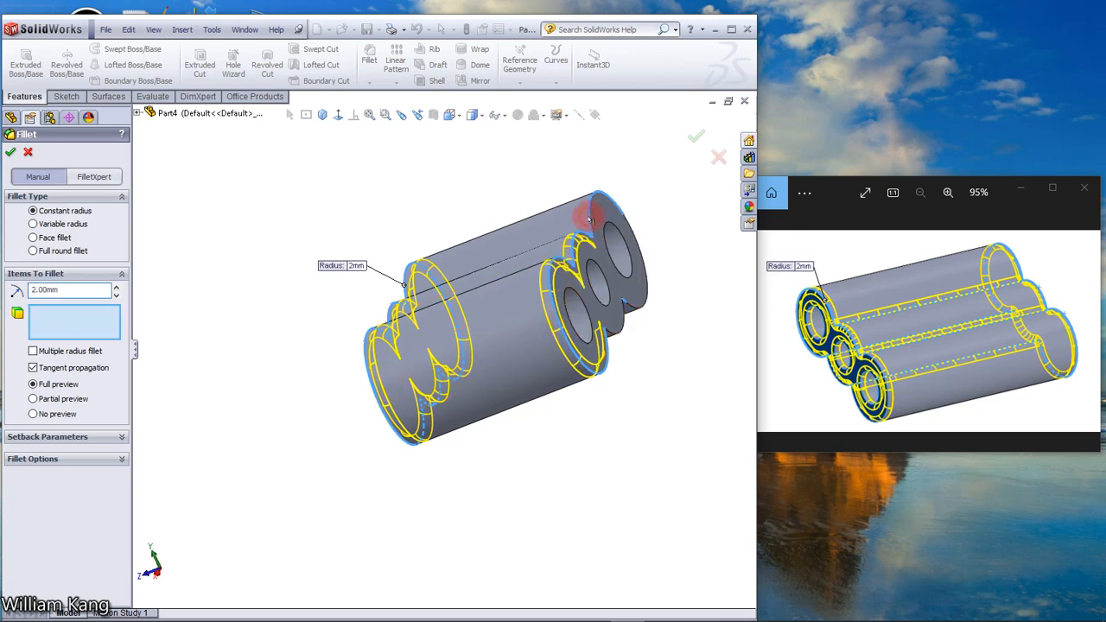
Add the lengthwise edges, including the middle one, to the 1 mm fillet
left_click(562, 400)
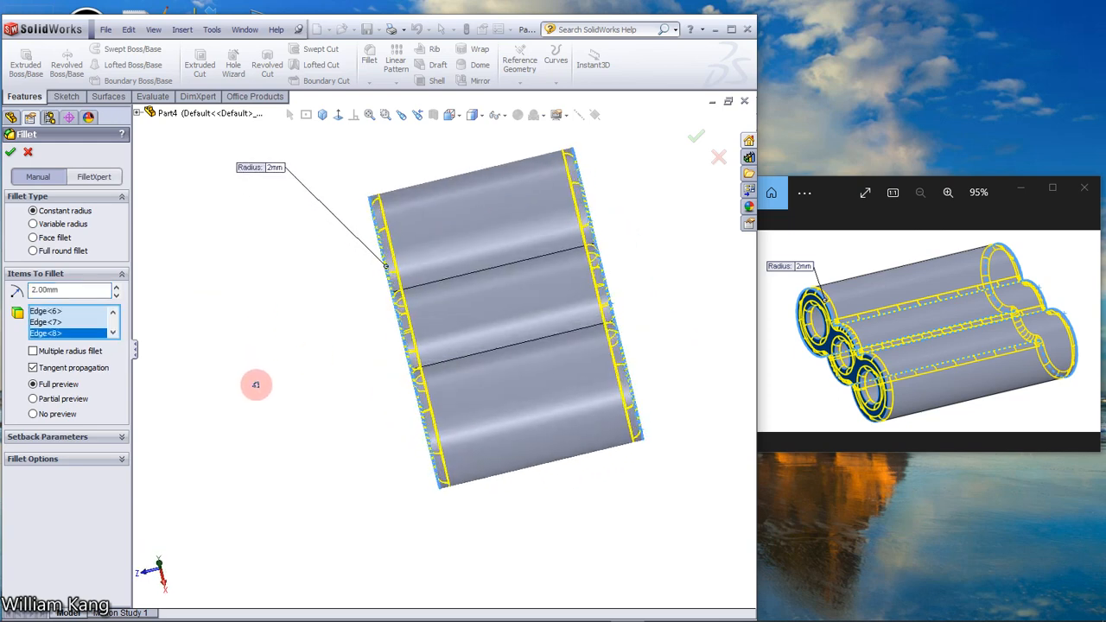
left_click(470, 276)
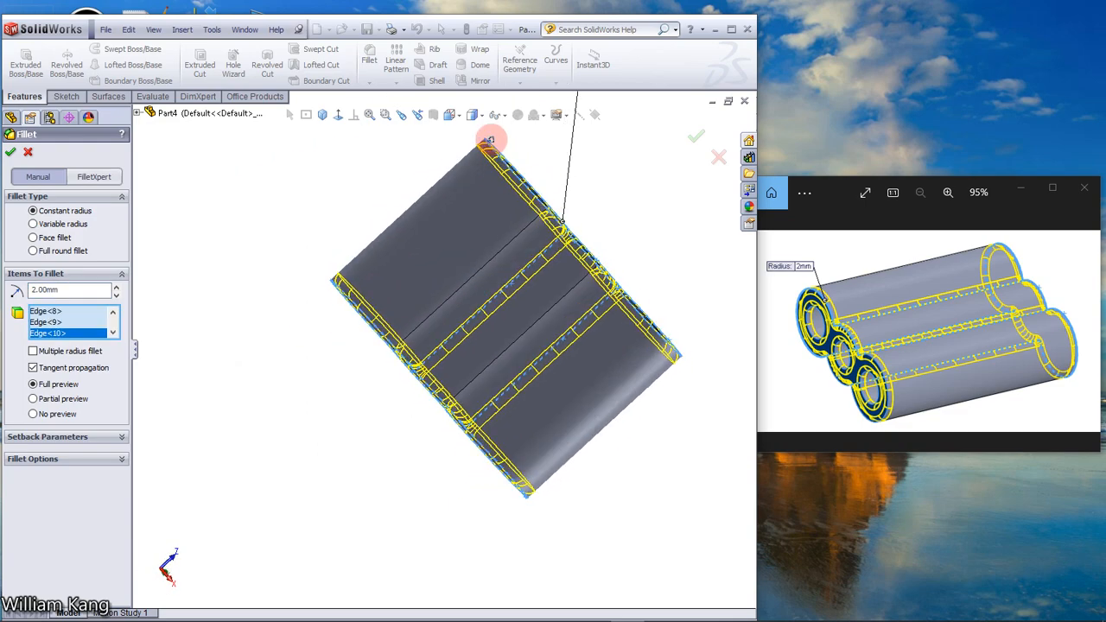
left_click(549, 326)
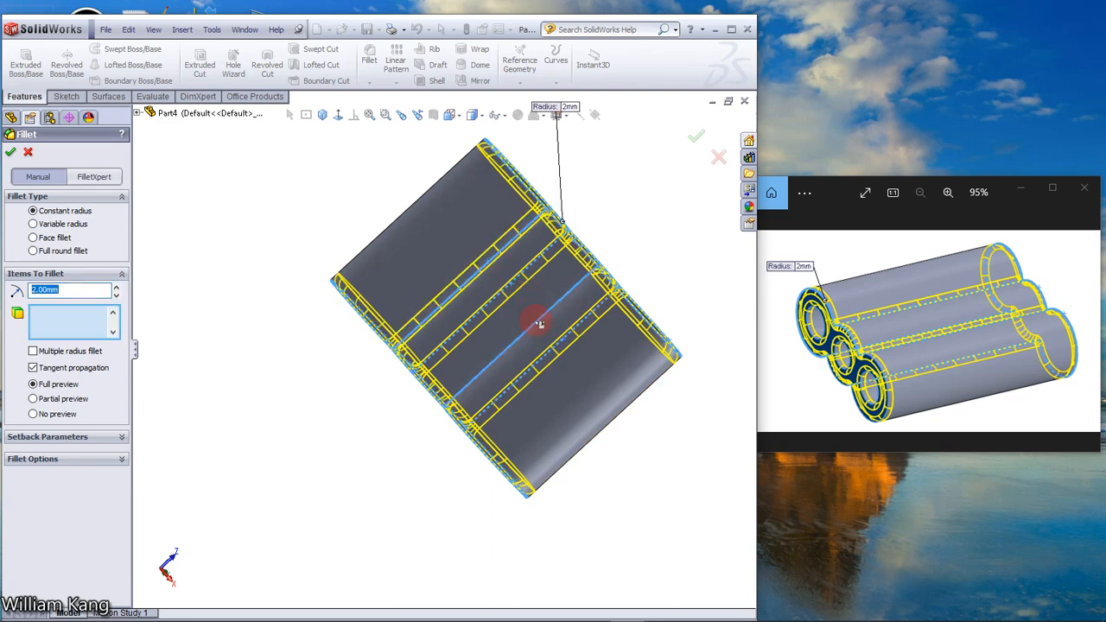
left_click(536, 325)
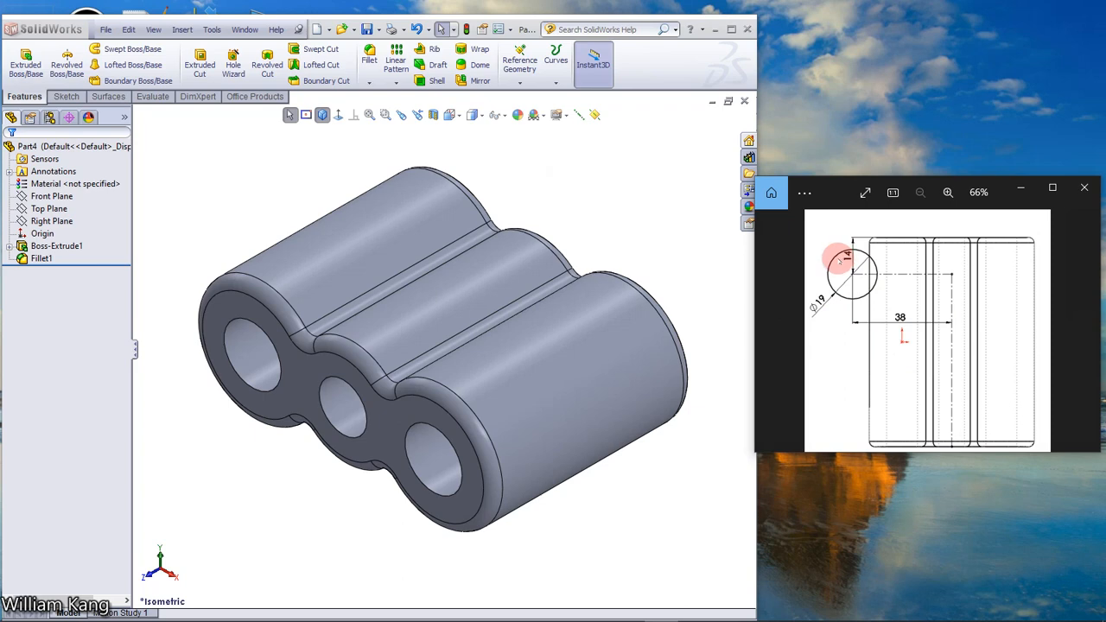
Select the Top Plane in the tree for a new sketch viewed face-on
left_click(49, 207)
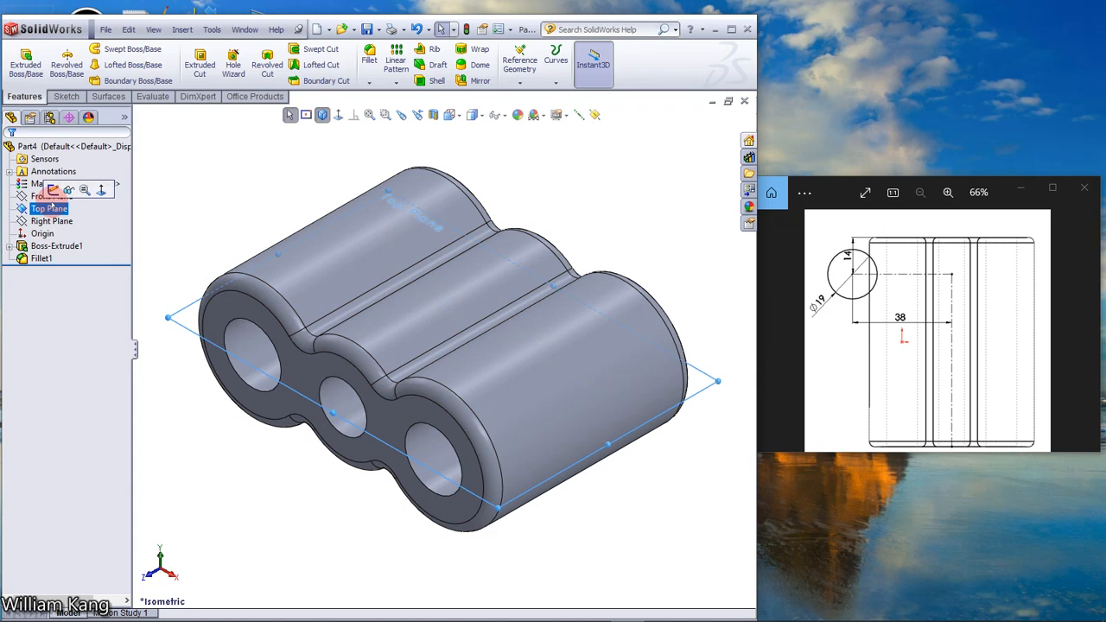
left_click(50, 221)
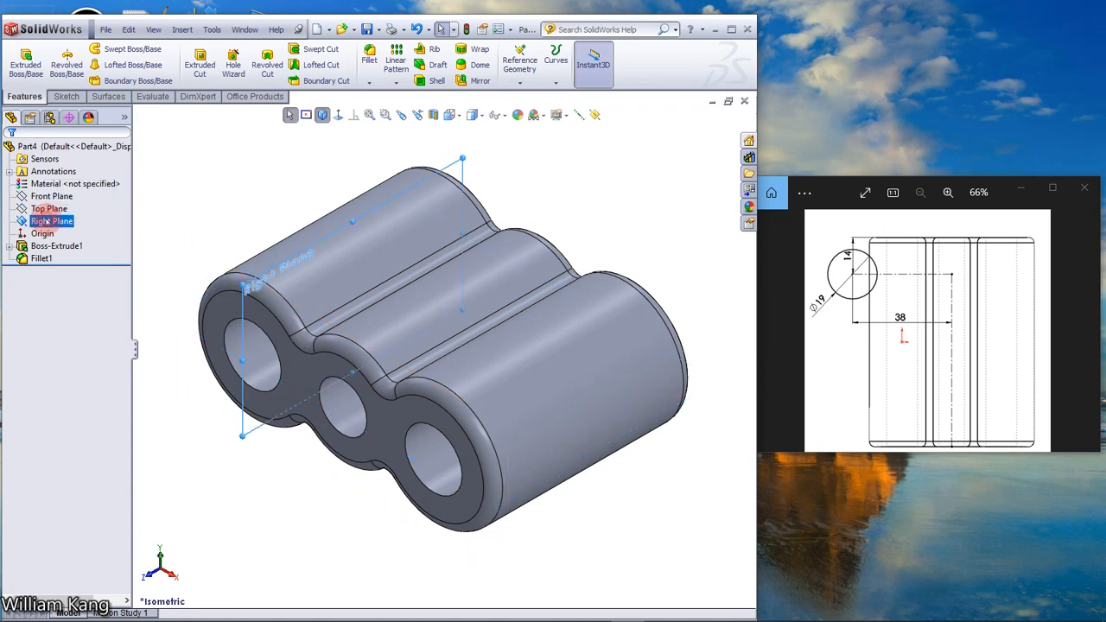
left_click(50, 196)
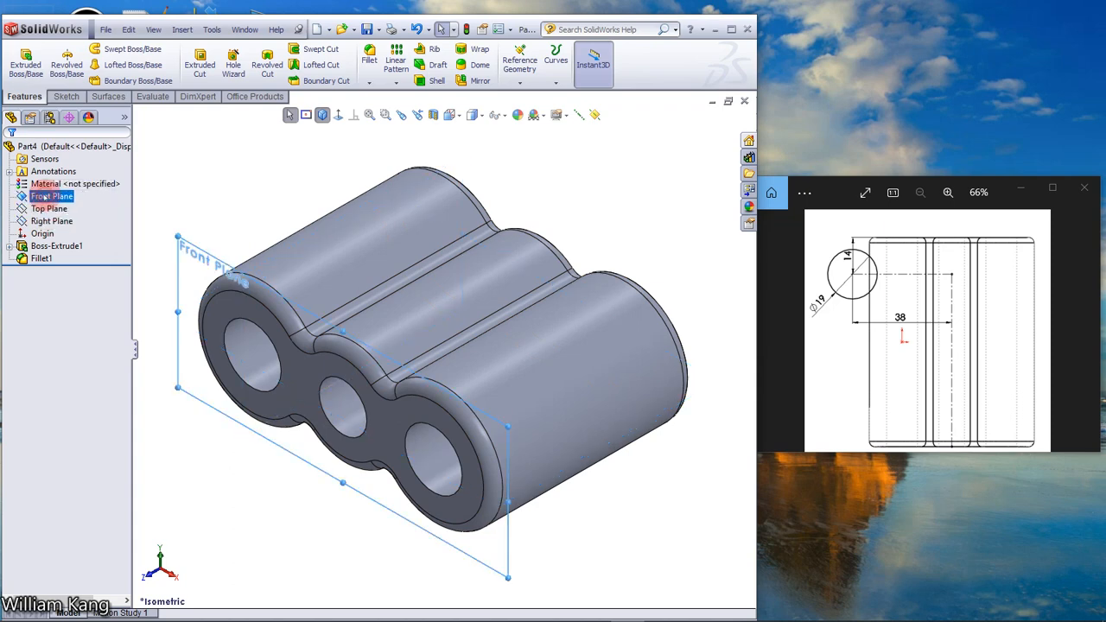
left_click(49, 207)
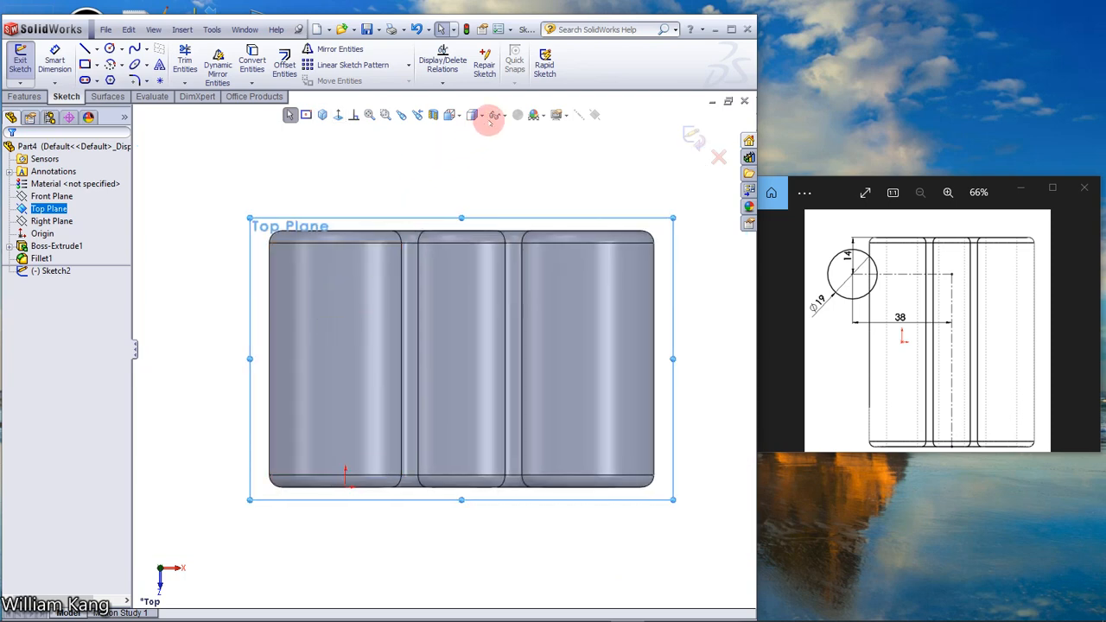
Show hidden-line outlines and draw a Ø19 circle to the left of the block
left_click(494, 114)
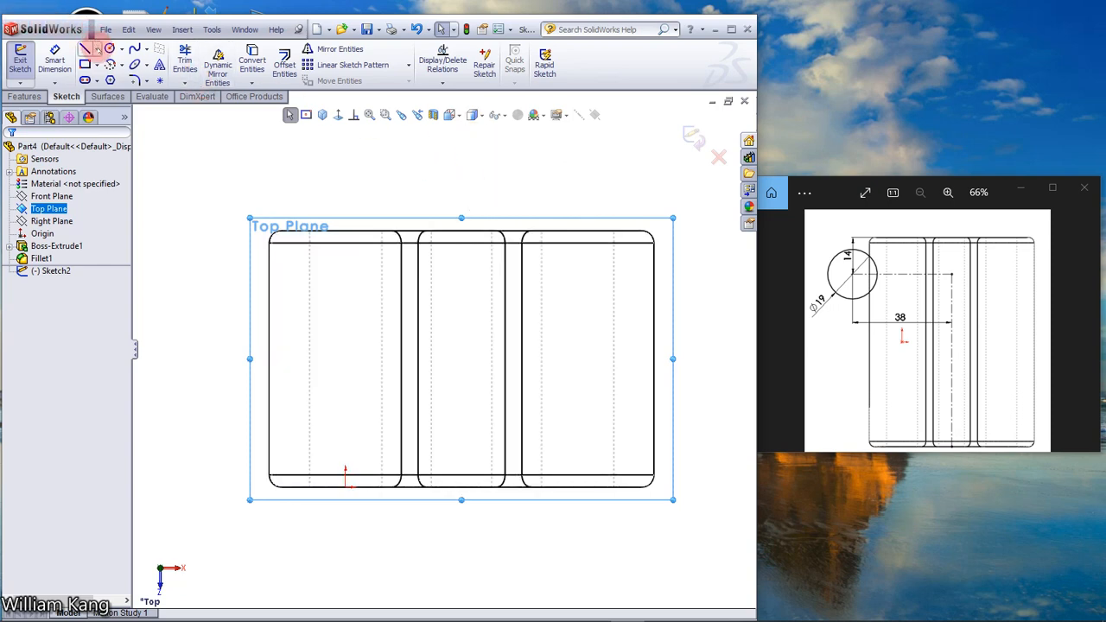
left_click(287, 372)
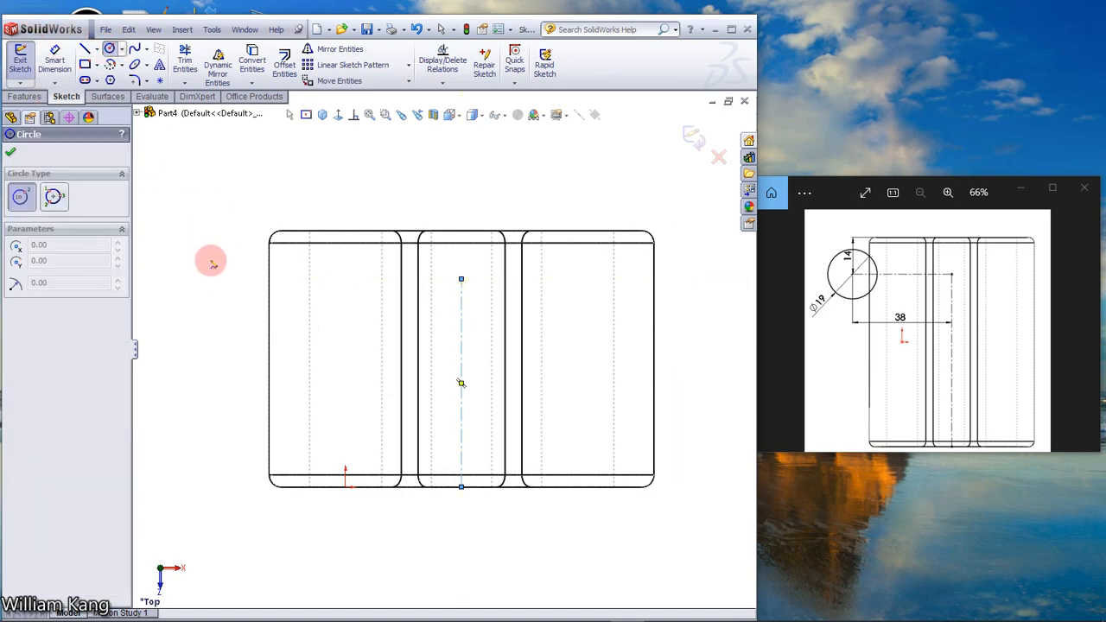
left_click_drag(210, 263, 245, 295)
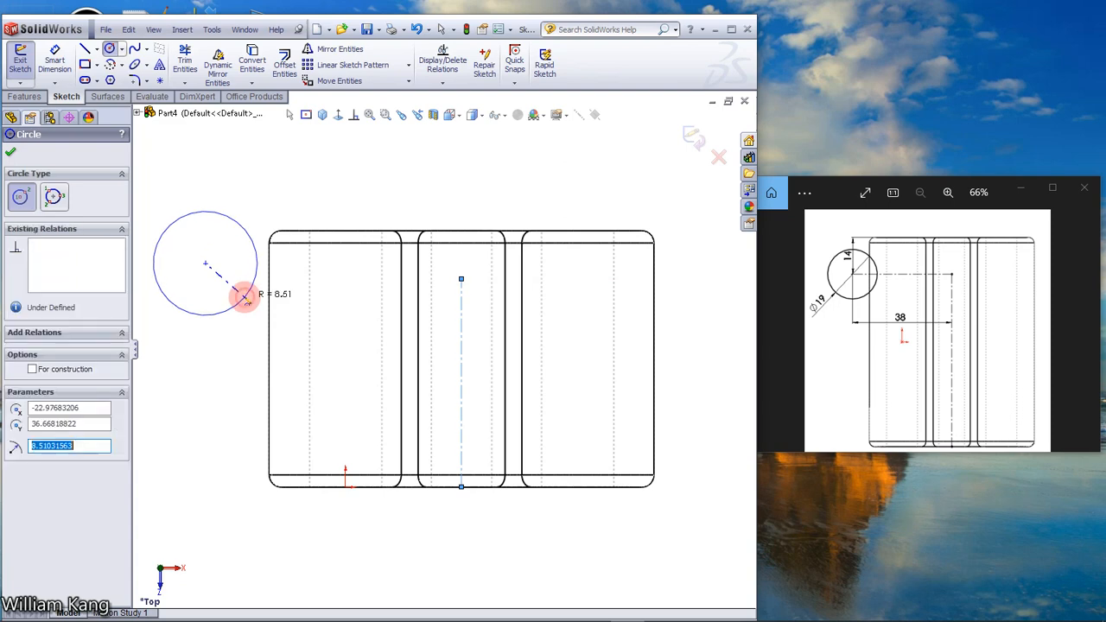
left_click(10, 152)
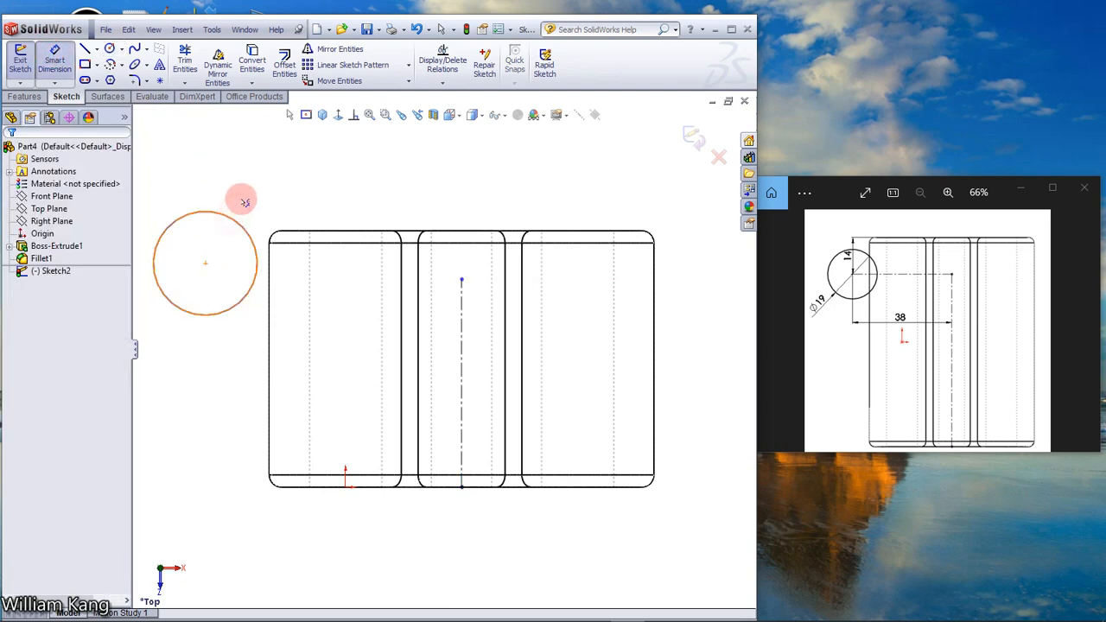
left_click(206, 263)
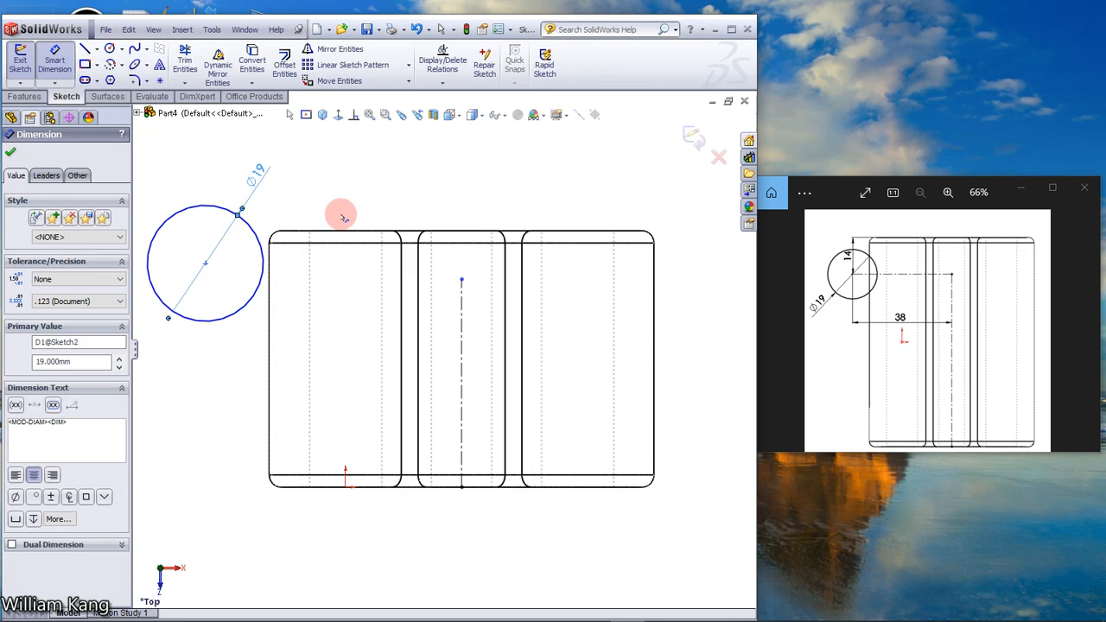
mouse_move(285, 231)
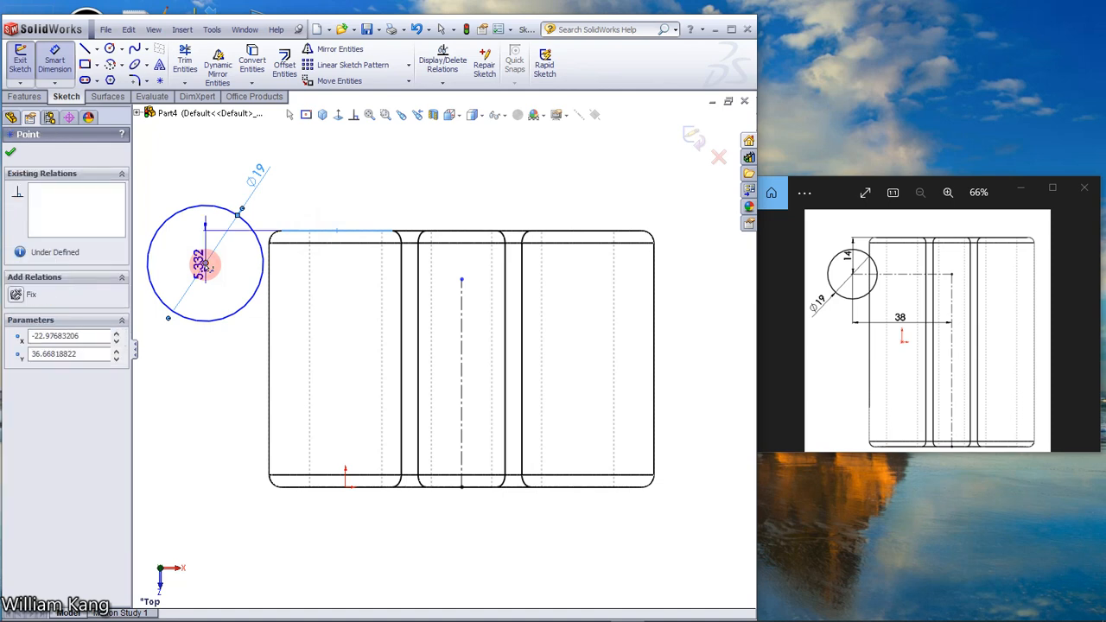
Locate the circle centre 14 mm from the top edge and 38 mm from the middle centreline
left_click(204, 259)
type("14")
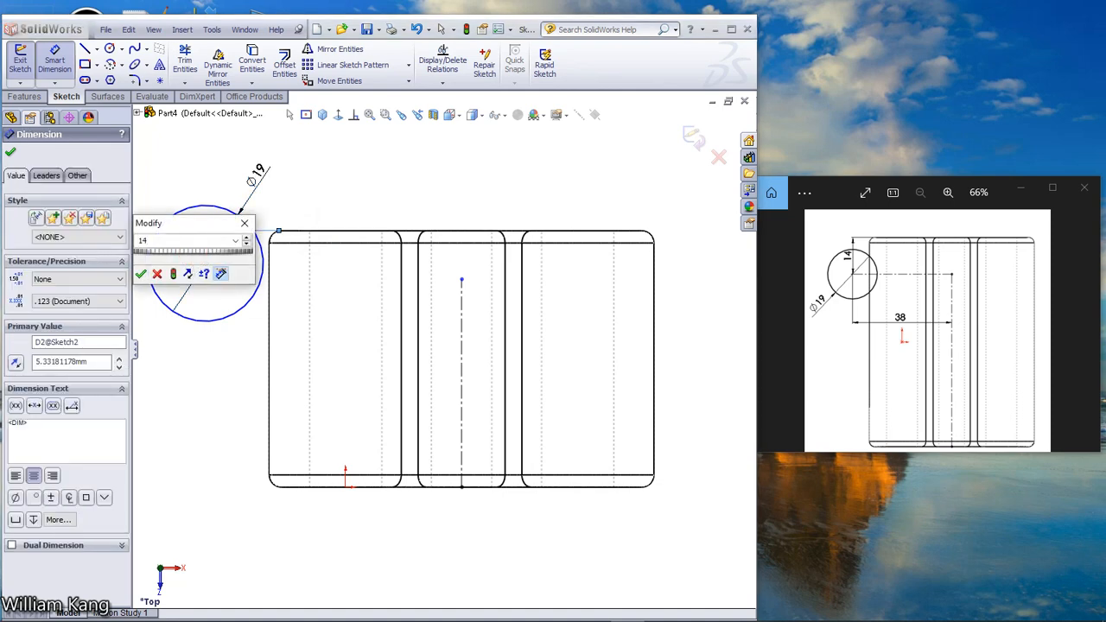
left_click(142, 273)
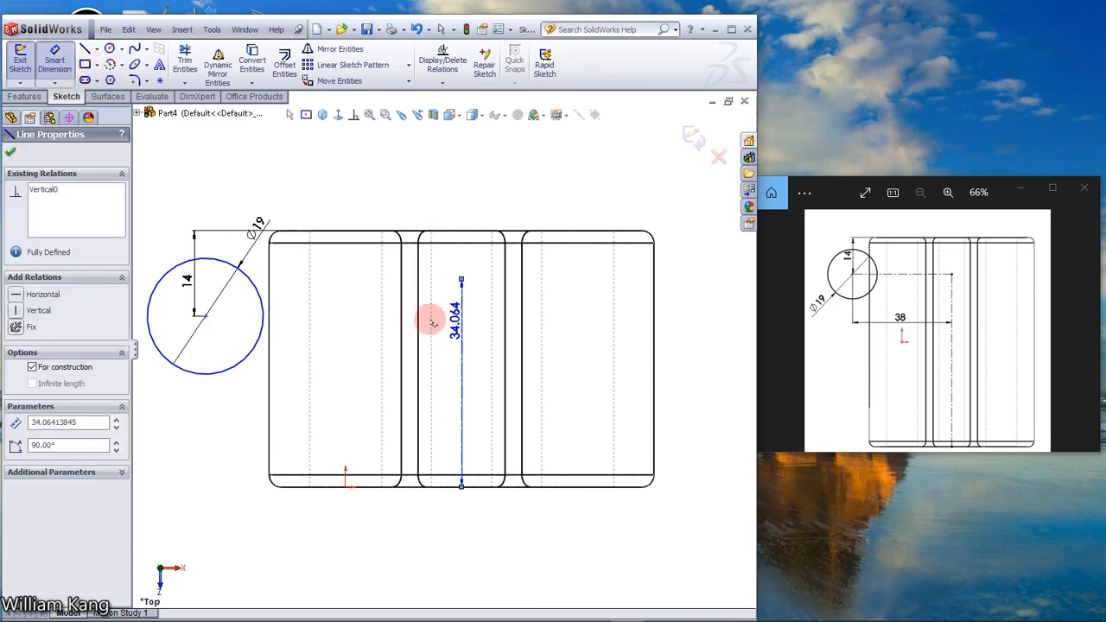
left_click_drag(458, 320, 204, 320)
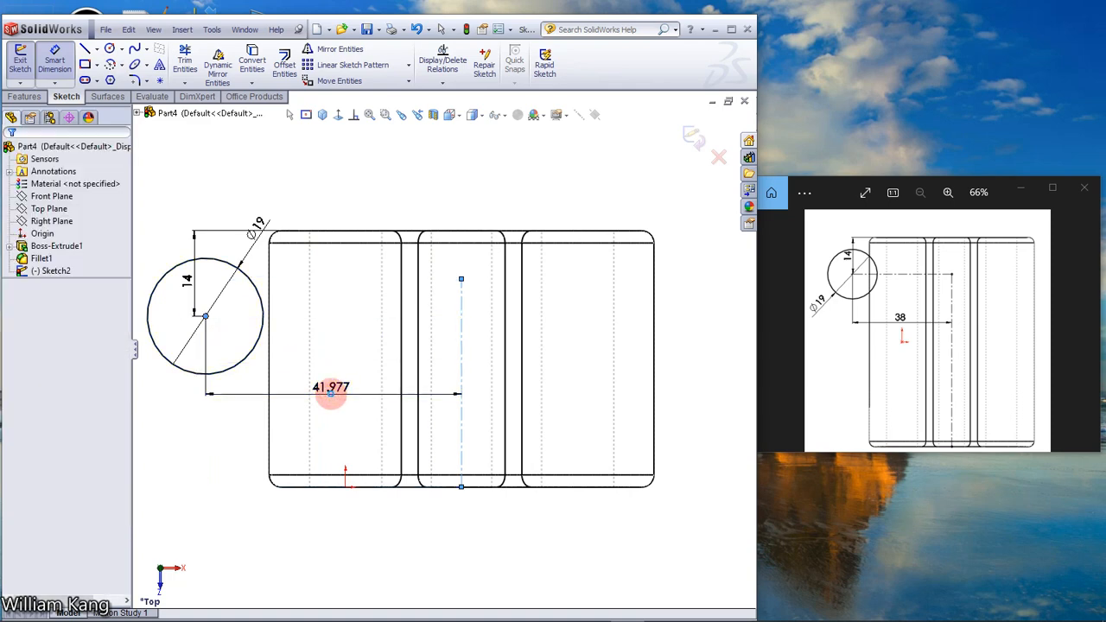
double_click(332, 387)
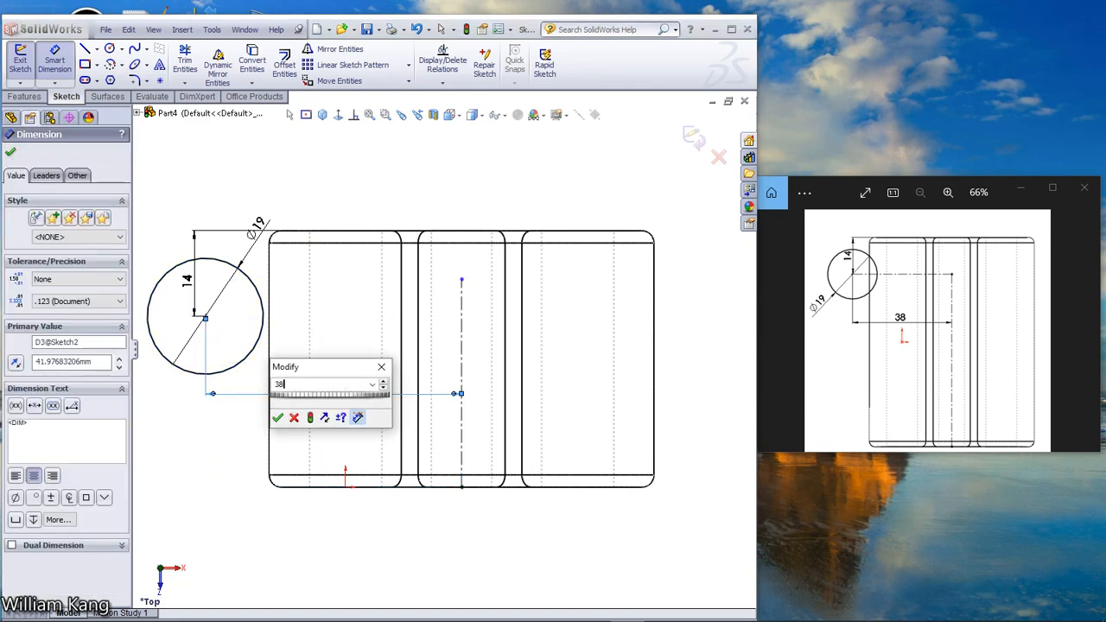
left_click(276, 416)
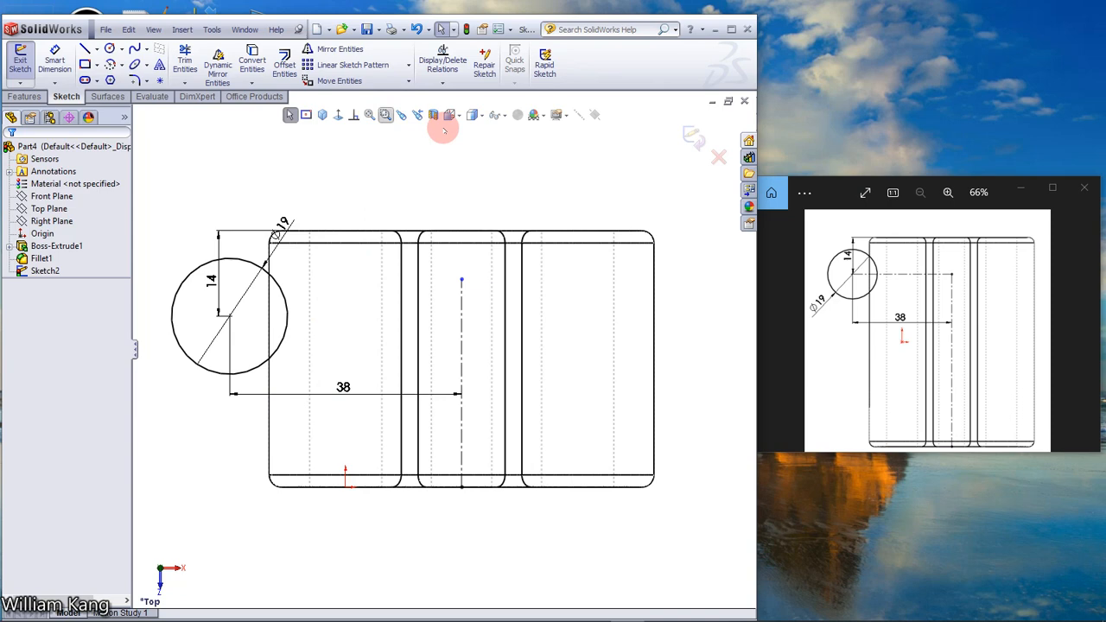
left_click(473, 114)
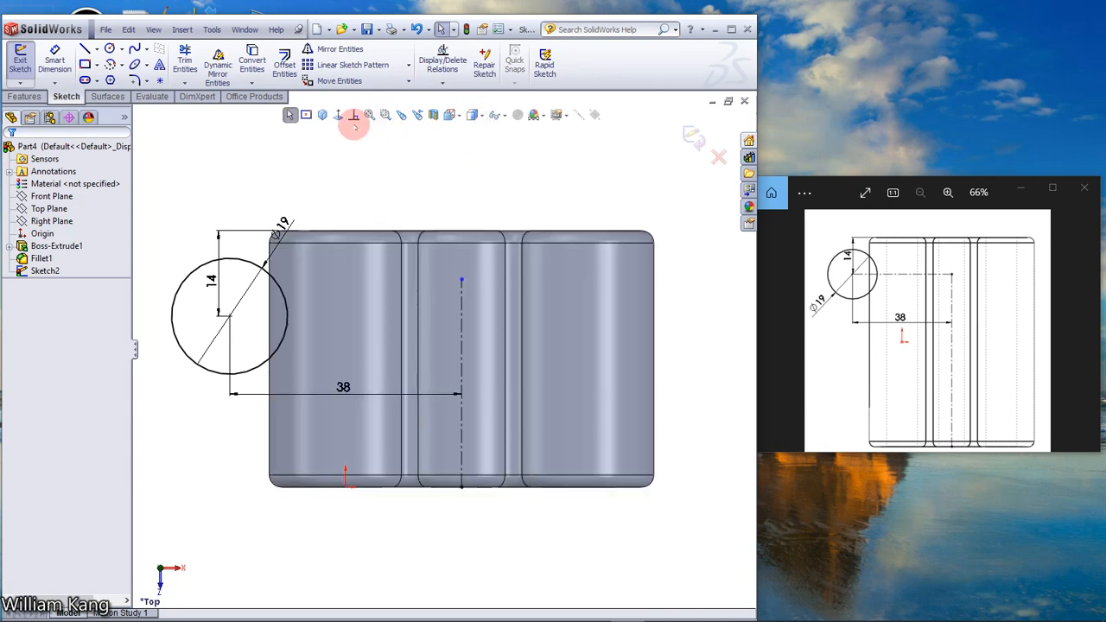
Extrude the Ø19 circle as a 50 mm boss with Mid Plane end condition, symmetric about the Top Plane
left_click(322, 114)
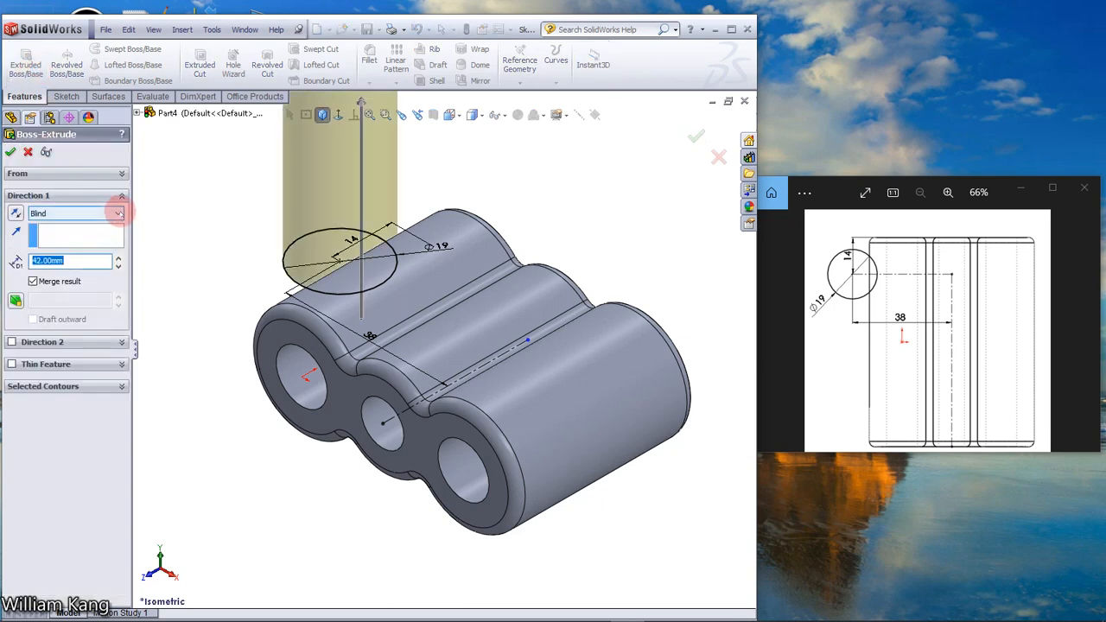
left_click(121, 213)
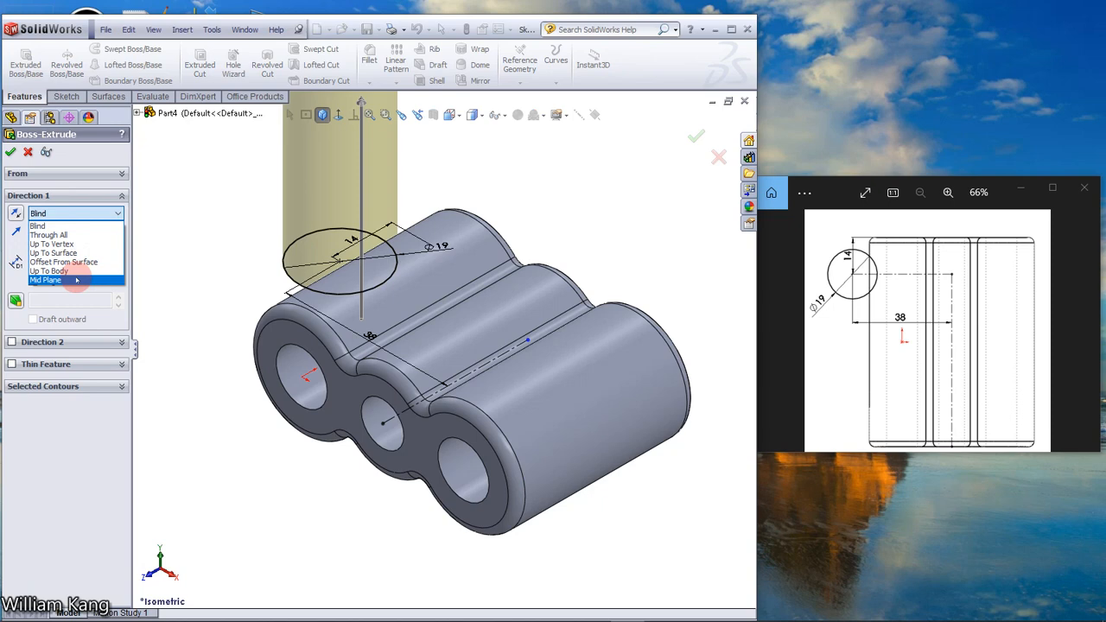
left_click(45, 280)
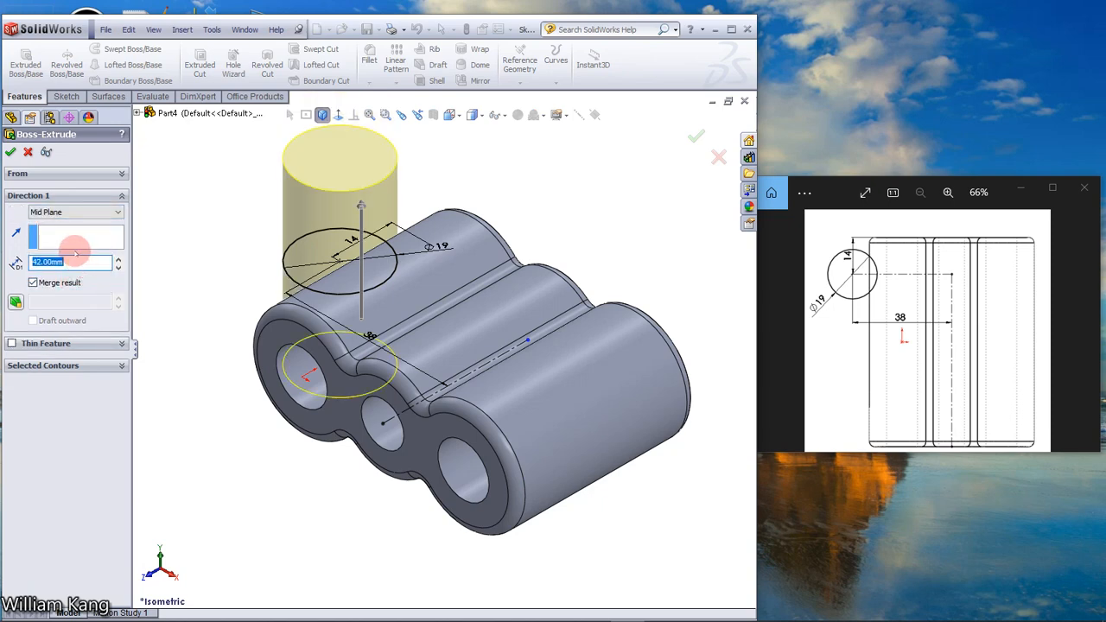
mouse_move(69, 242)
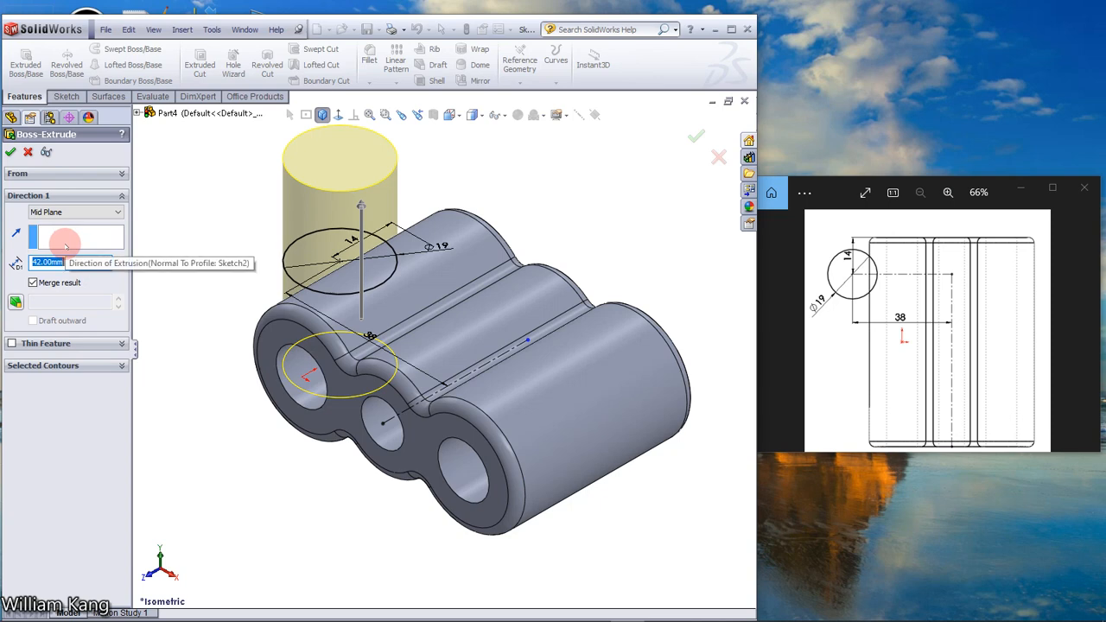
type("50.00mm")
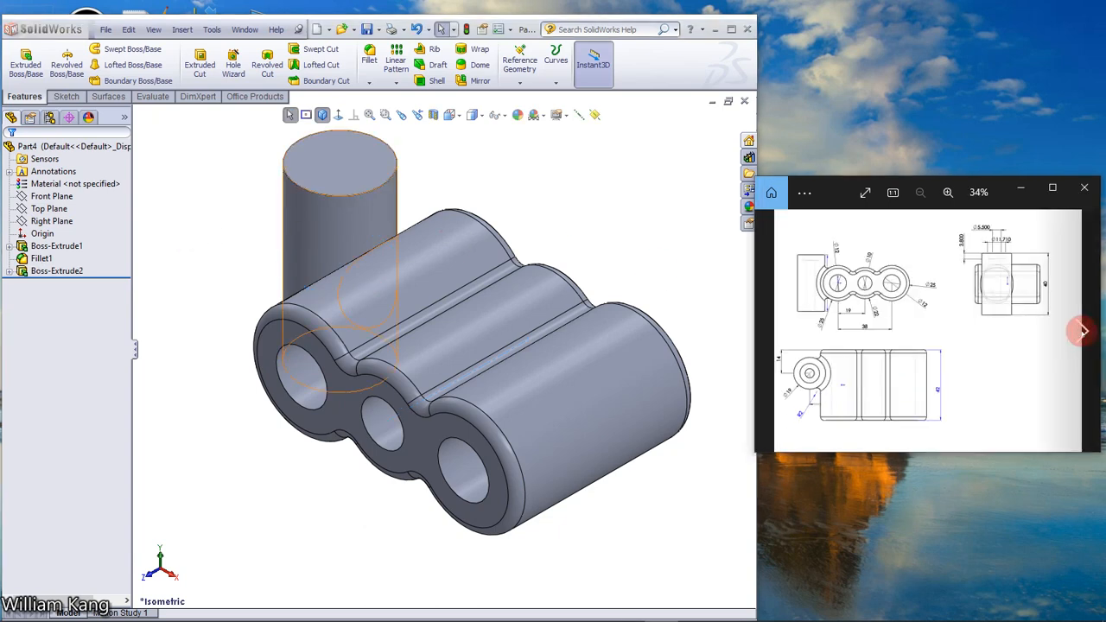
left_click(947, 192)
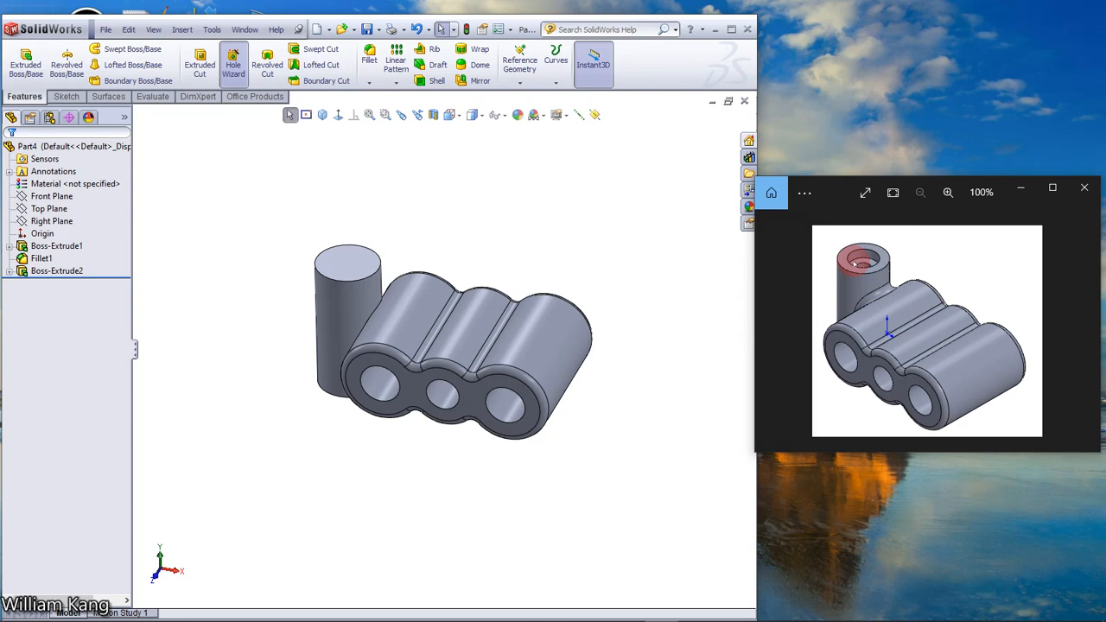
Define a Hole Wizard counterbore, size M5, Through All, ready for positioning
left_click(233, 64)
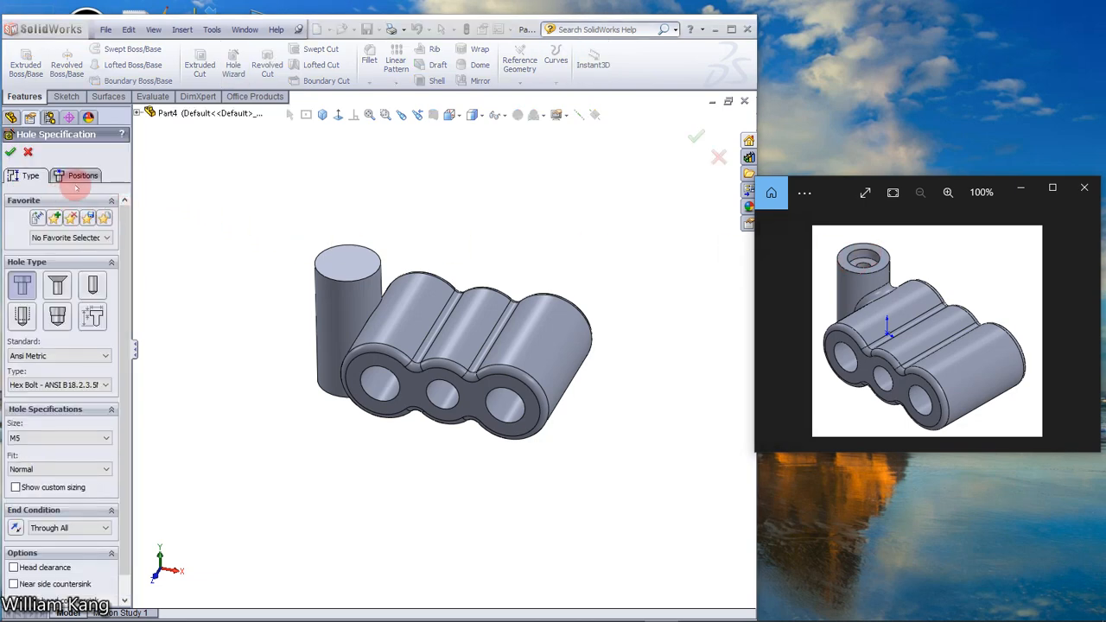
left_click(21, 285)
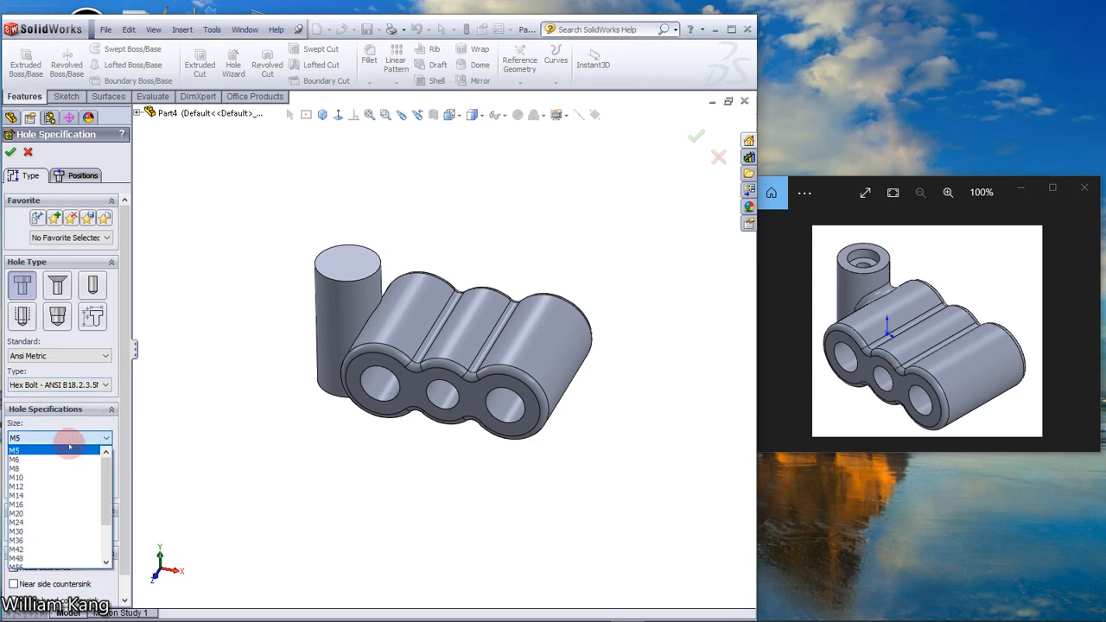
left_click(15, 450)
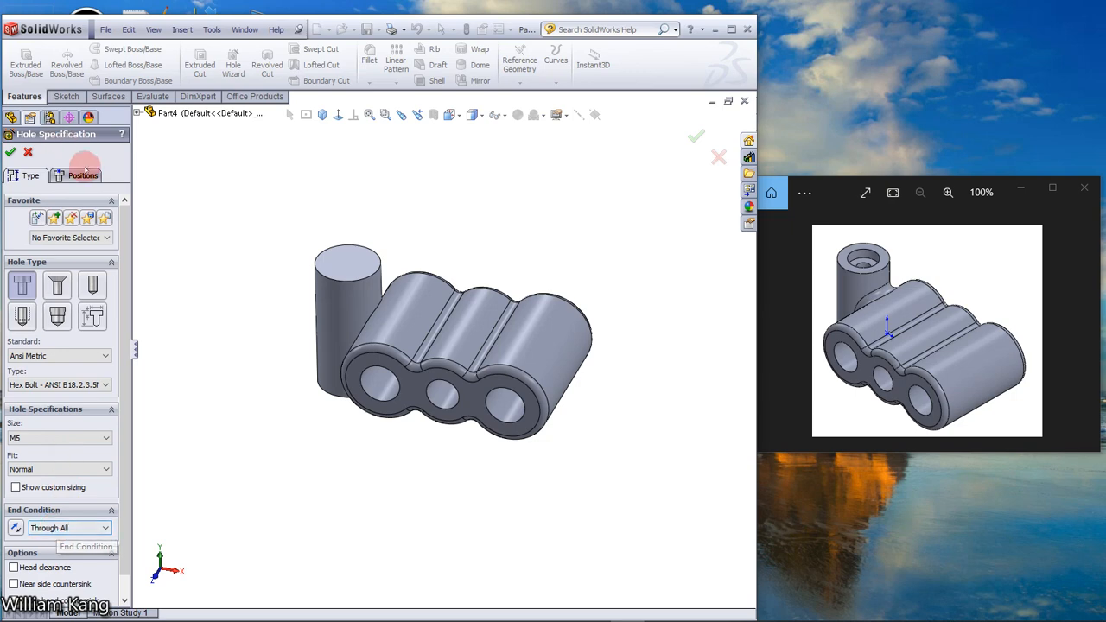
left_click(83, 177)
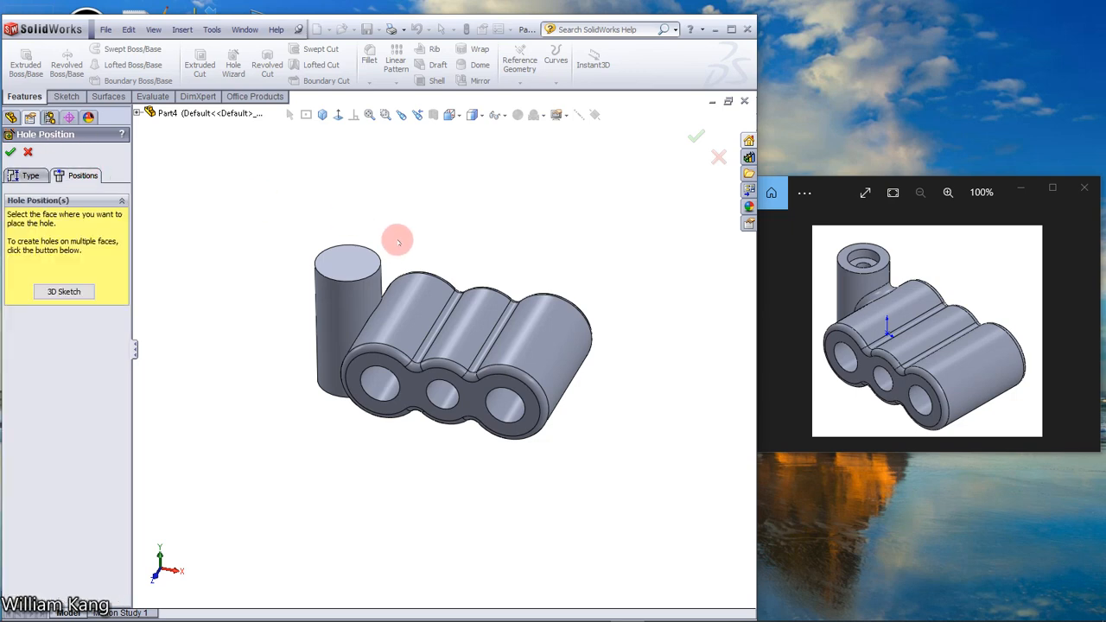
Place the M5 hole centre on the boss cylinder's top face
left_click(349, 262)
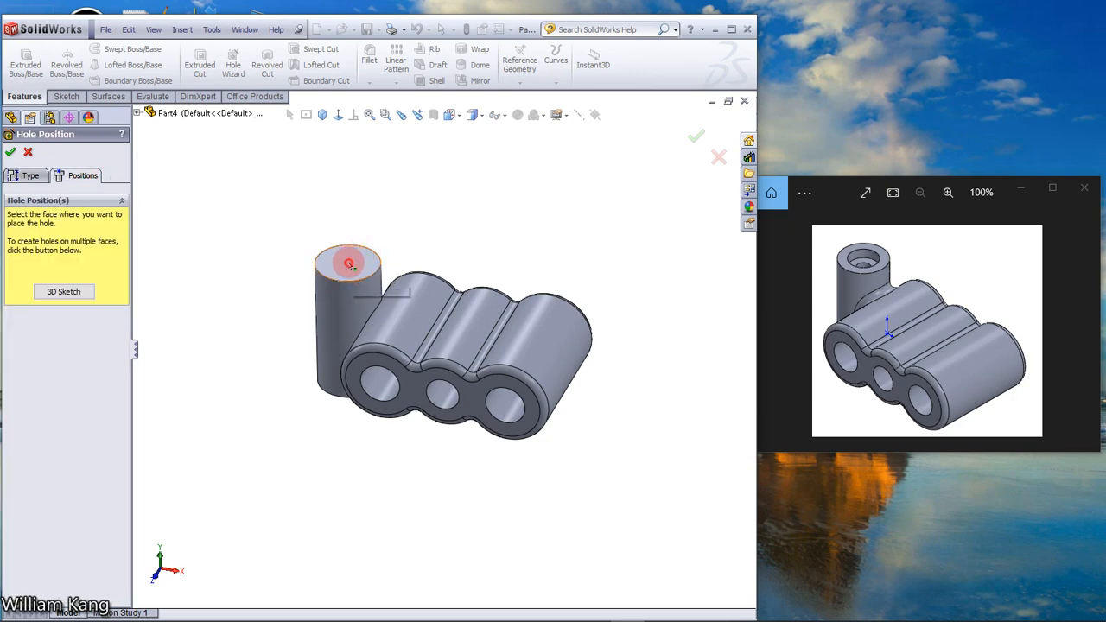
left_click(349, 263)
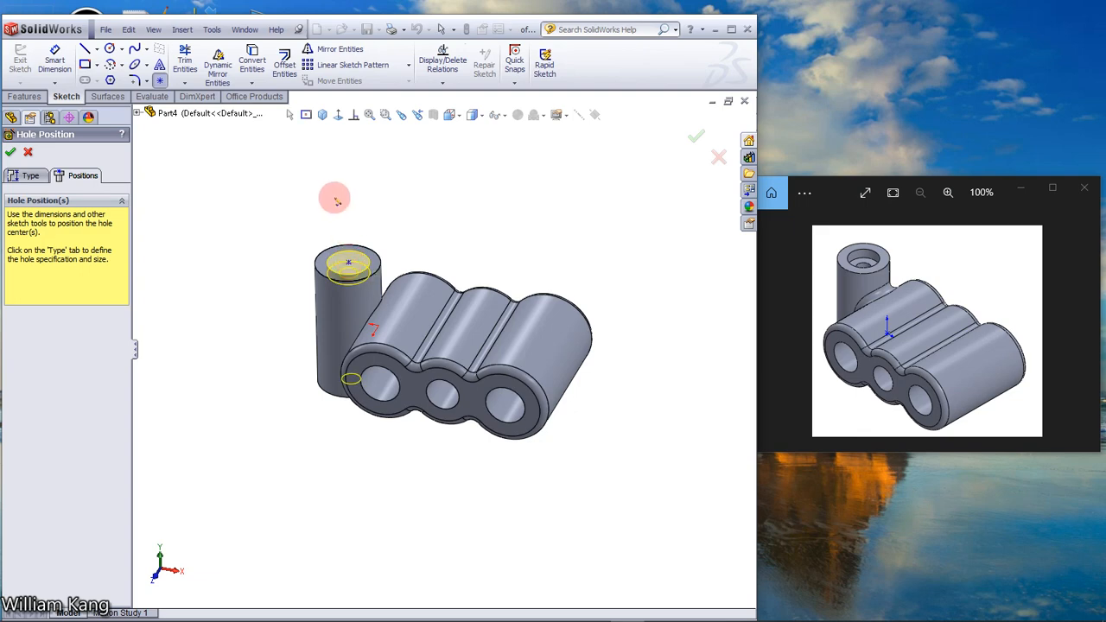
left_click(353, 114)
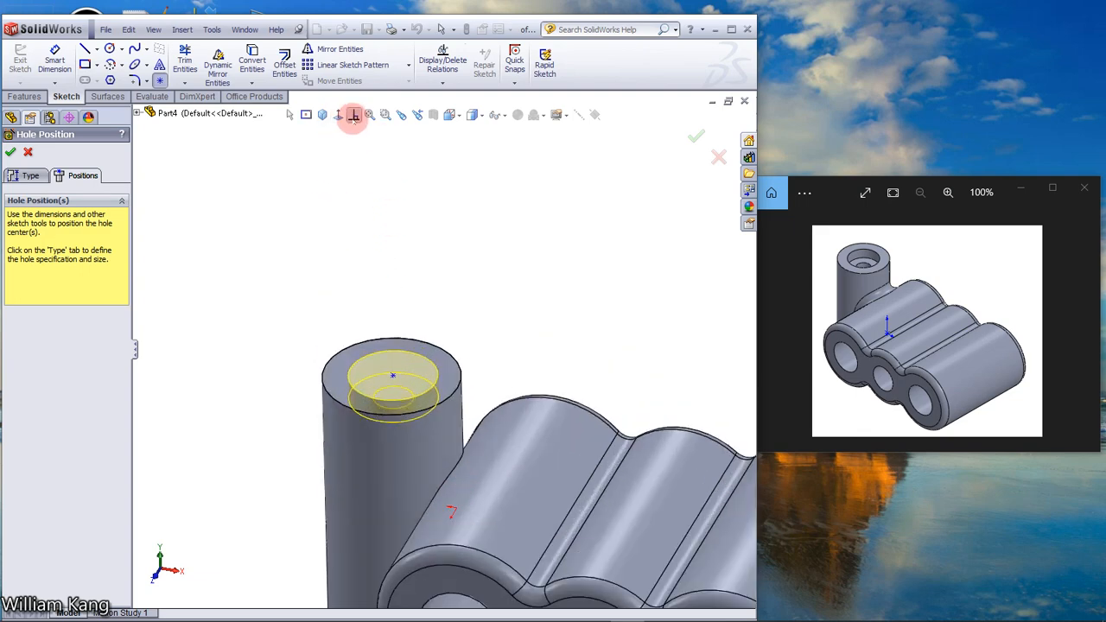
mouse_move(339, 114)
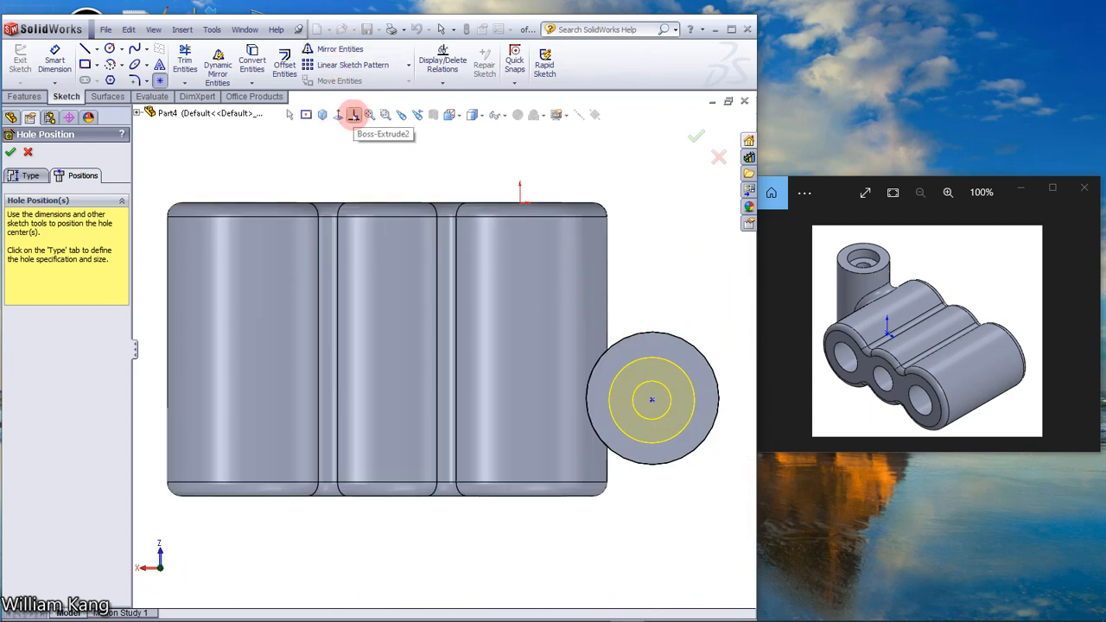
Make the hole centre concentric with the boss's circular edge and confirm the hole
left_click(653, 387)
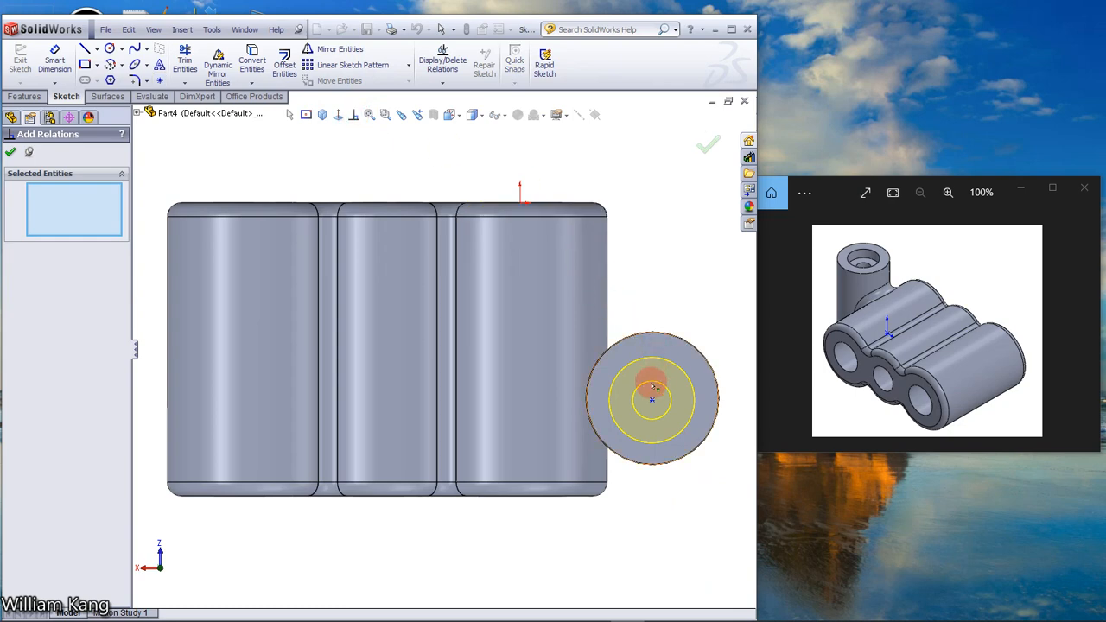
left_click(651, 398)
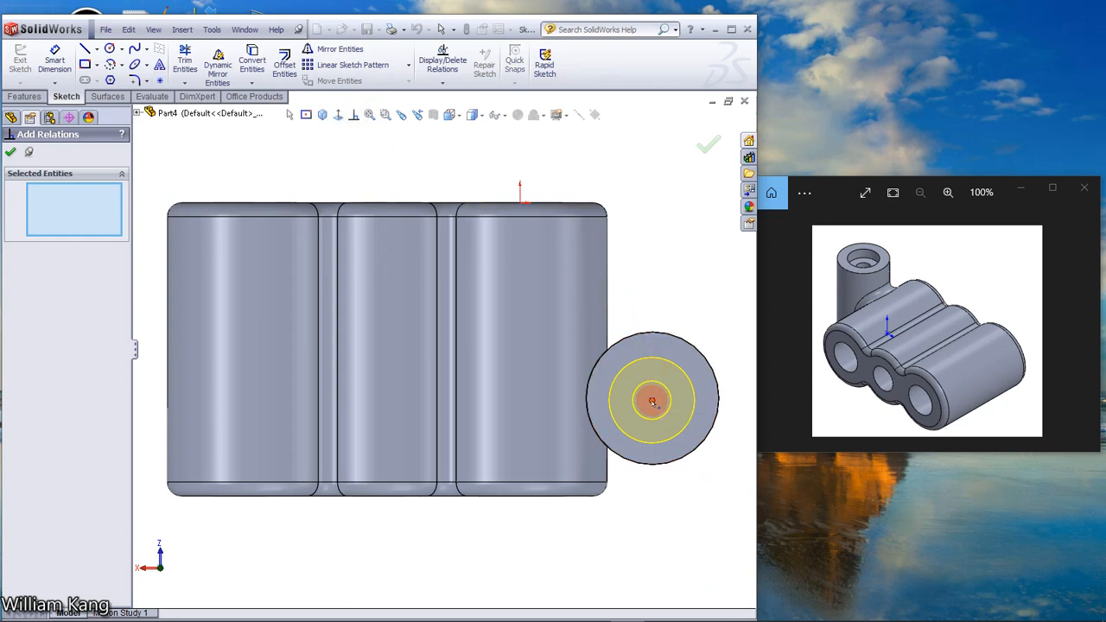
left_click(653, 399)
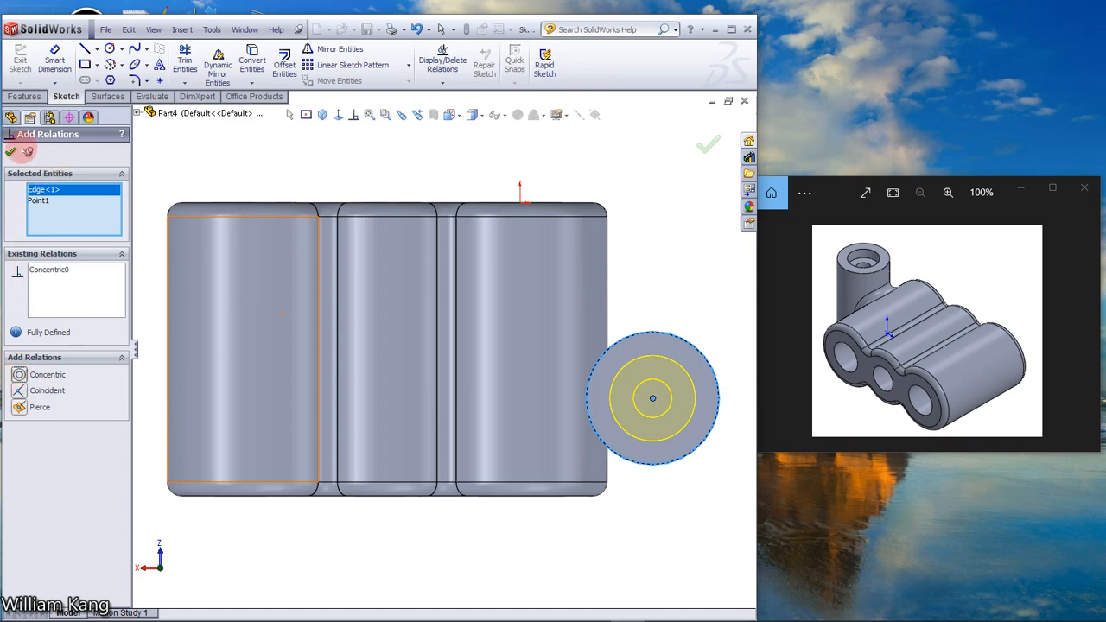
left_click(706, 143)
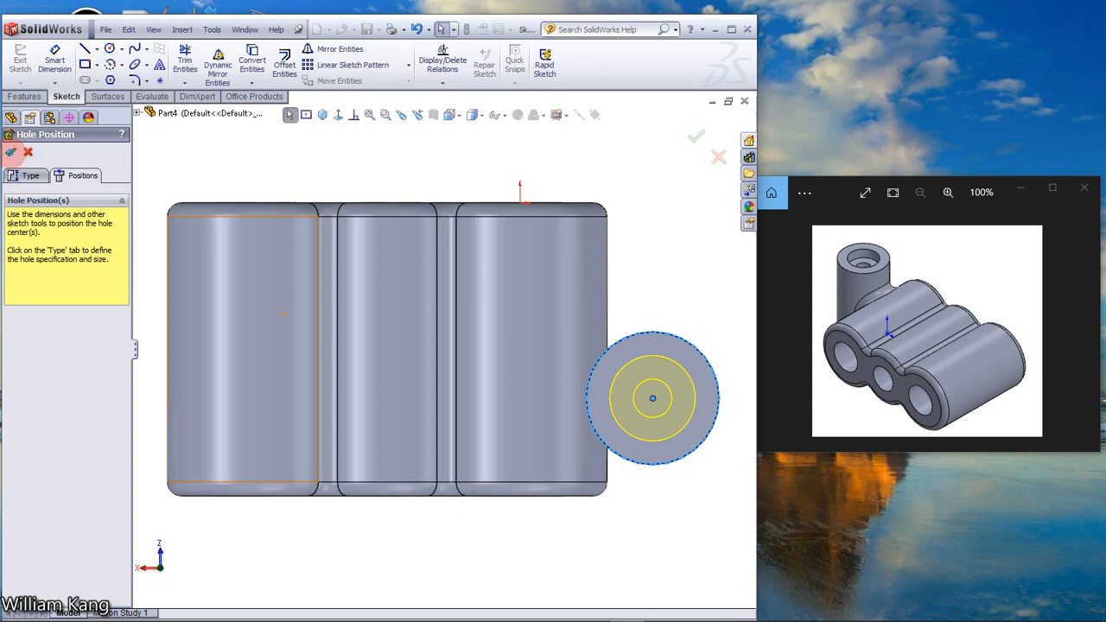
left_click(697, 134)
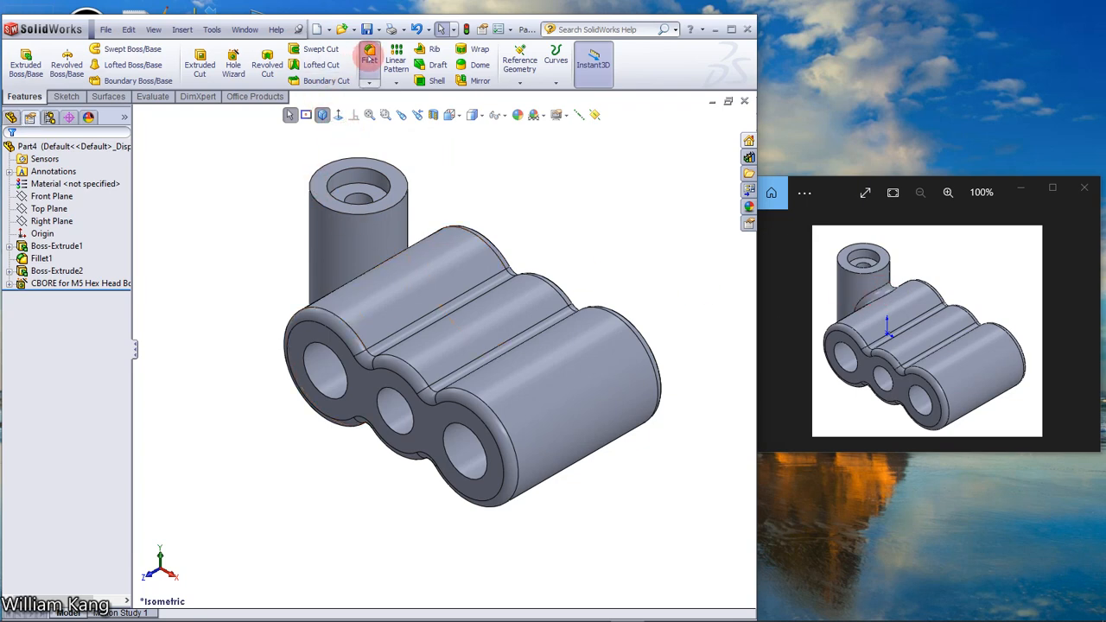
Add a 2 mm fillet (Fillet2) on the edge where the boss meets the block
left_click(370, 59)
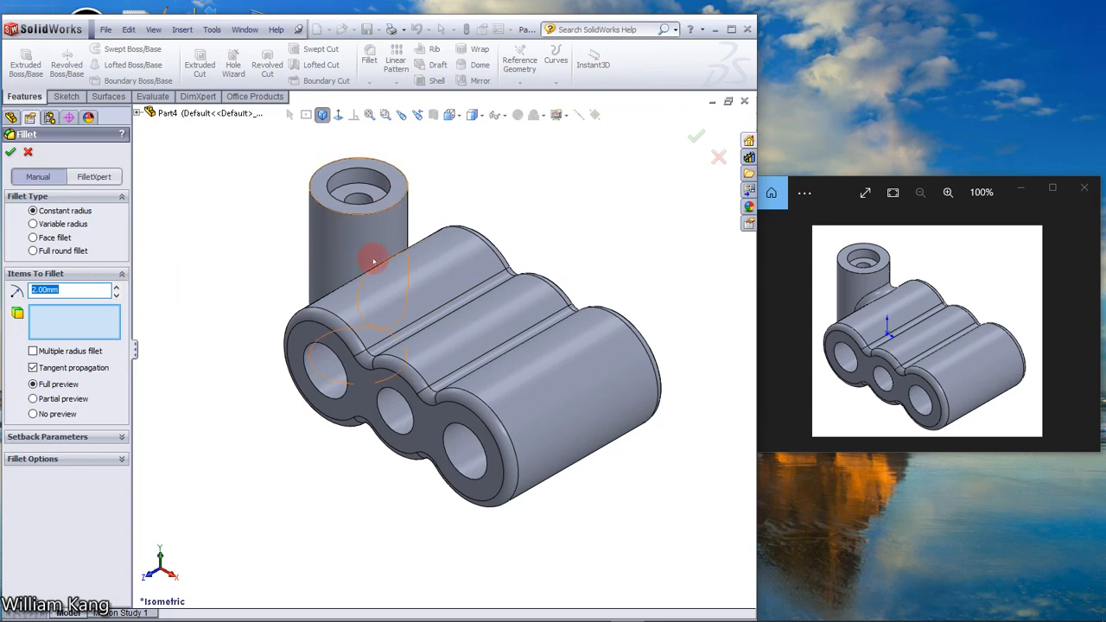
left_click(383, 259)
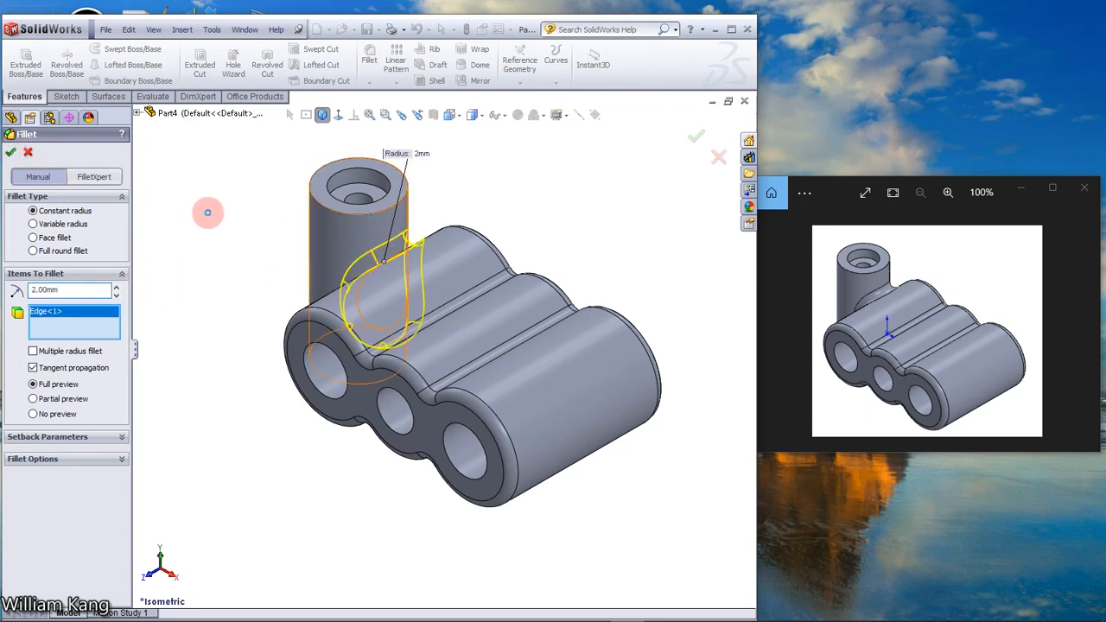
left_click(694, 137)
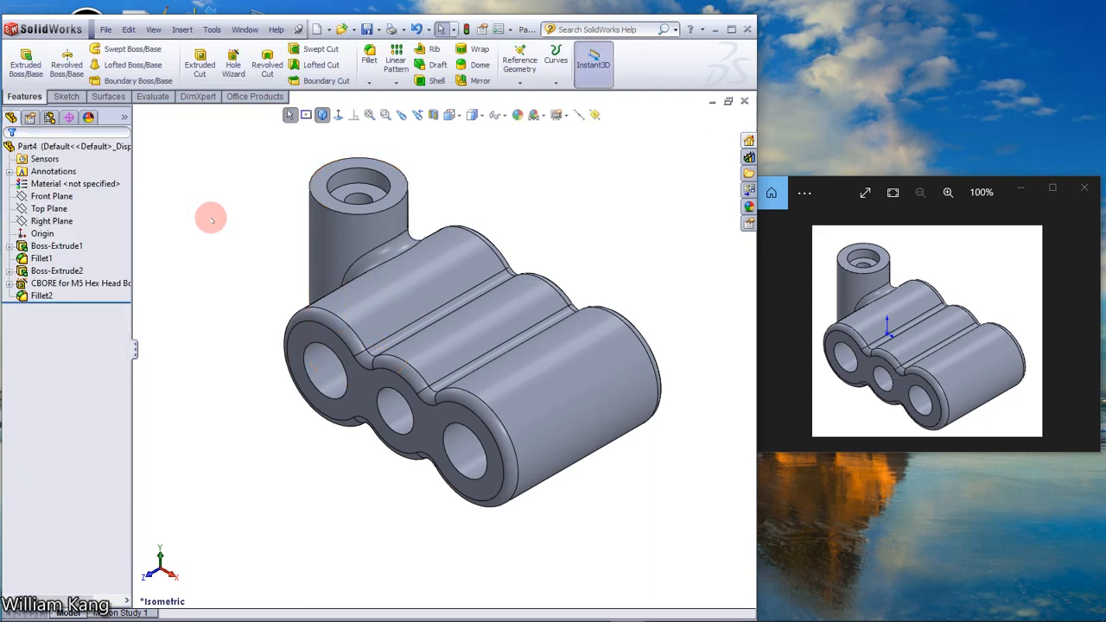
mouse_move(223, 204)
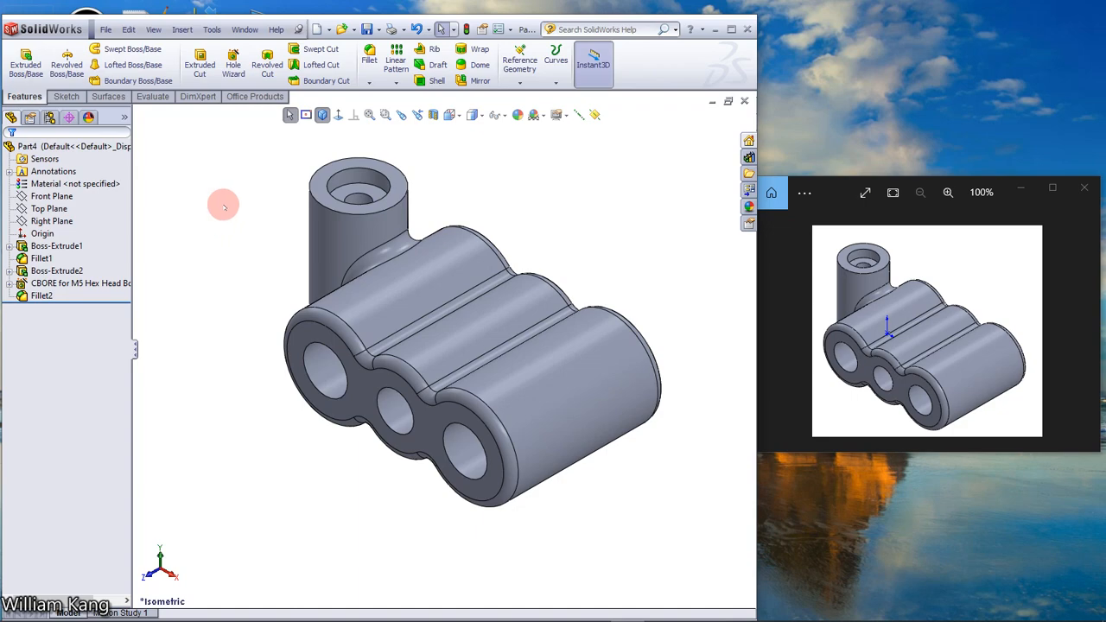